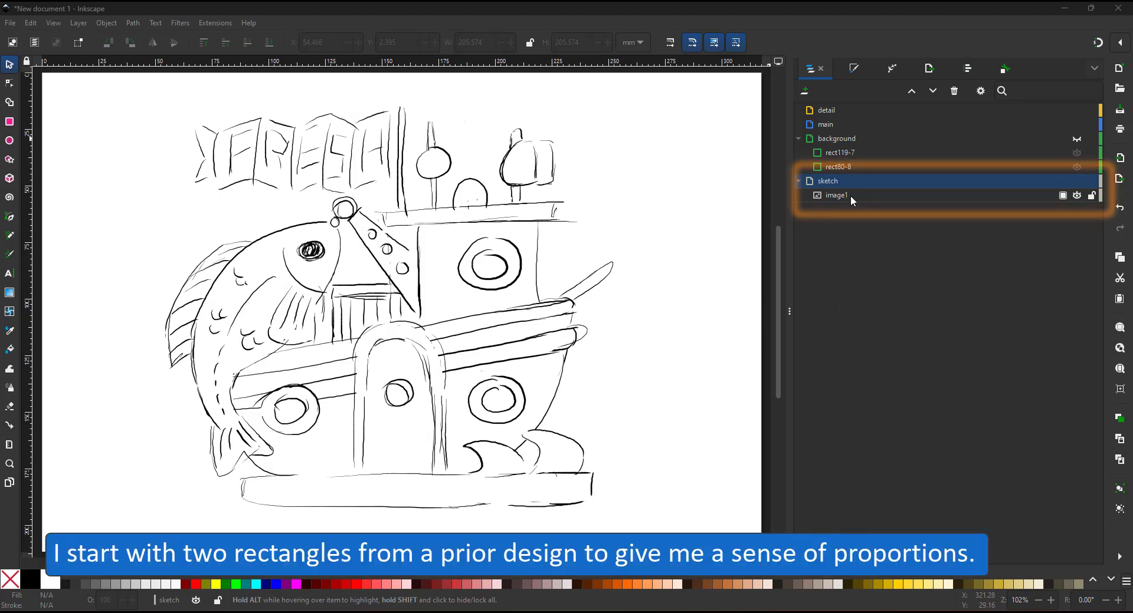
Step: Select the traced boat sketch image so it can be faded
click(836, 195)
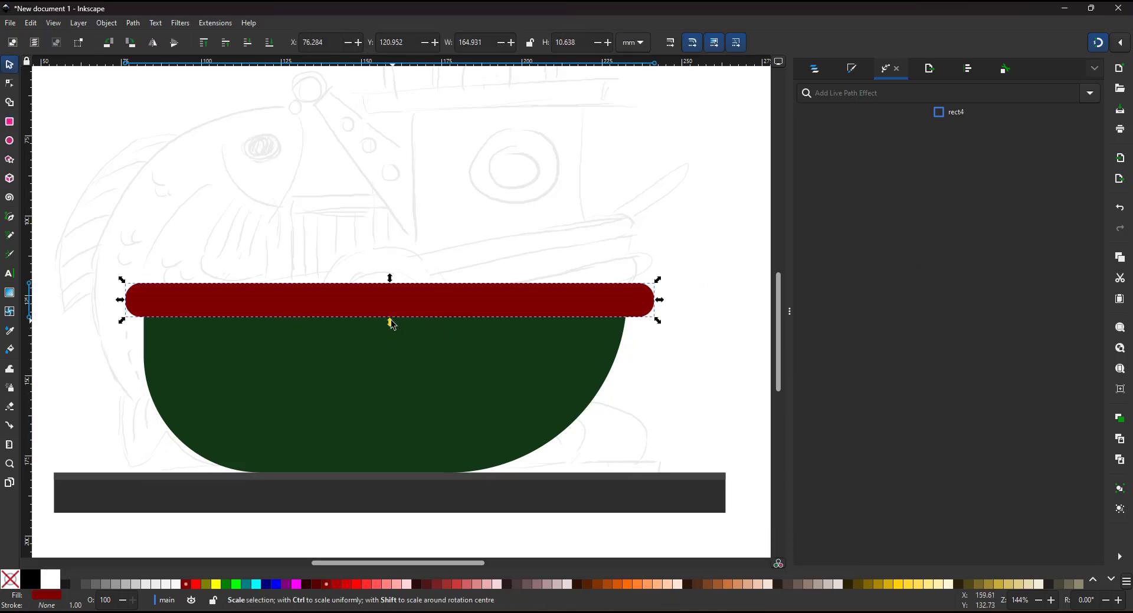
Step: Duplicate the red rail to make a second stripe below the first
key(ctrl+d)
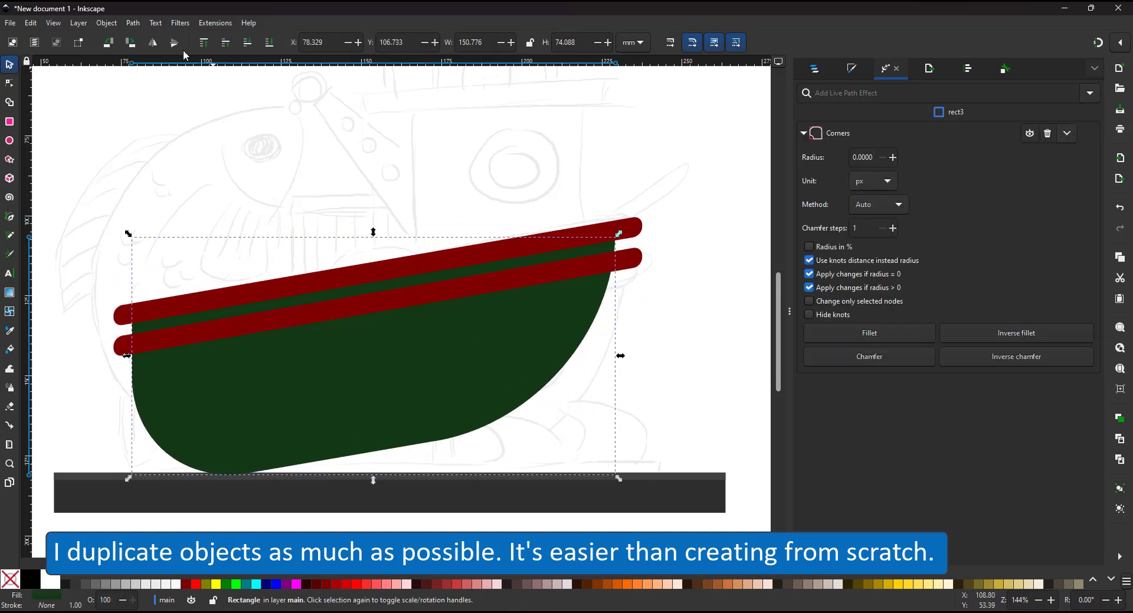
click(10, 84)
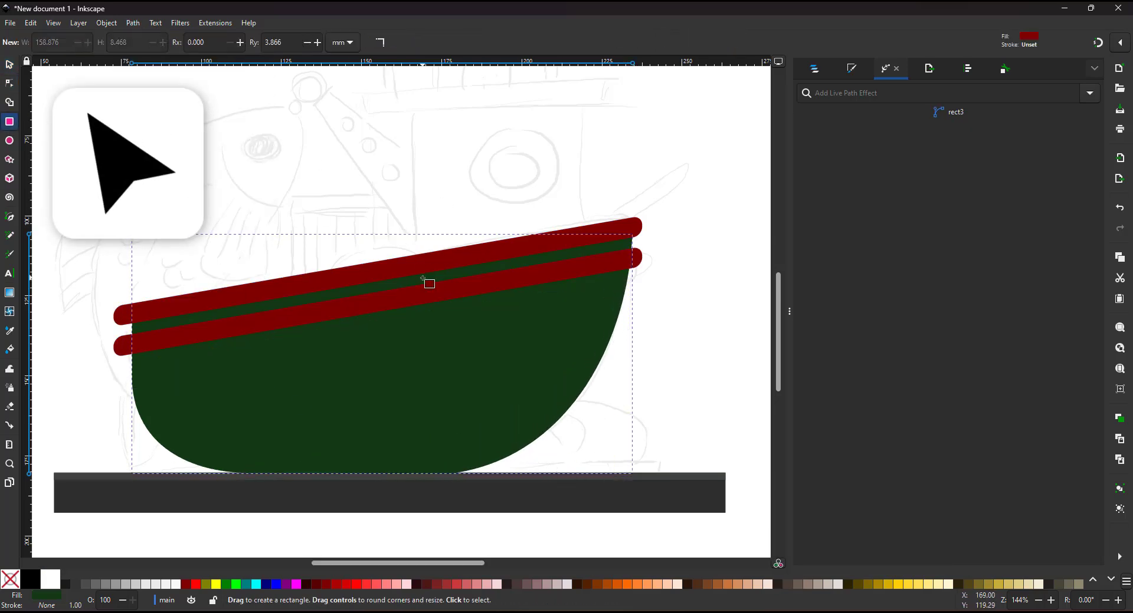
Step: Draw and reshape the cabin rectangle, and add a tall thin mast on the roof
drag(443, 196, 617, 356)
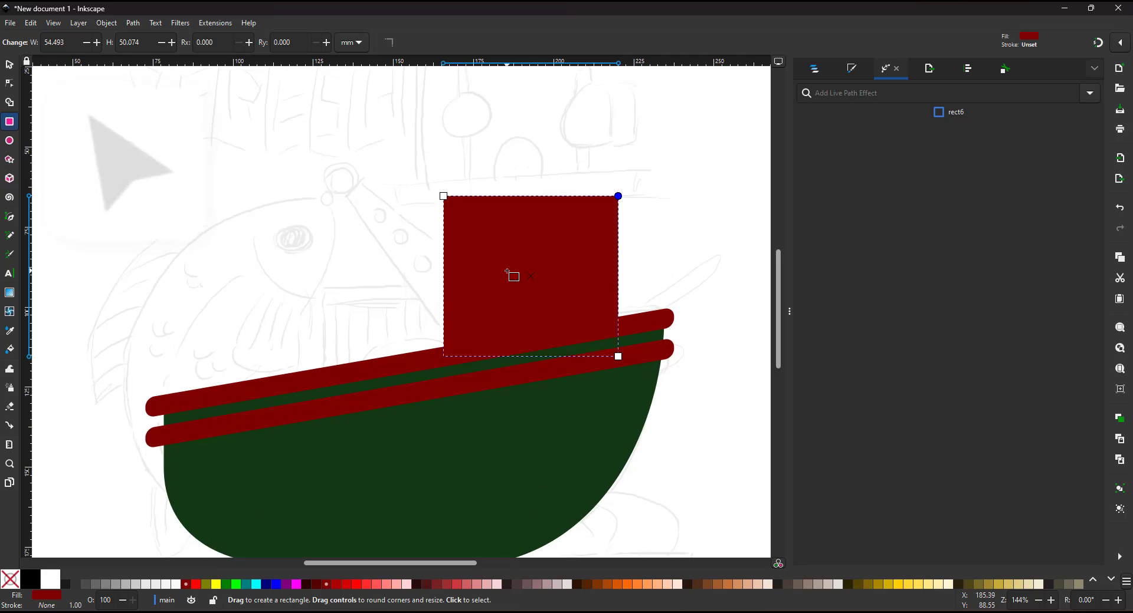
drag(618, 356, 632, 203)
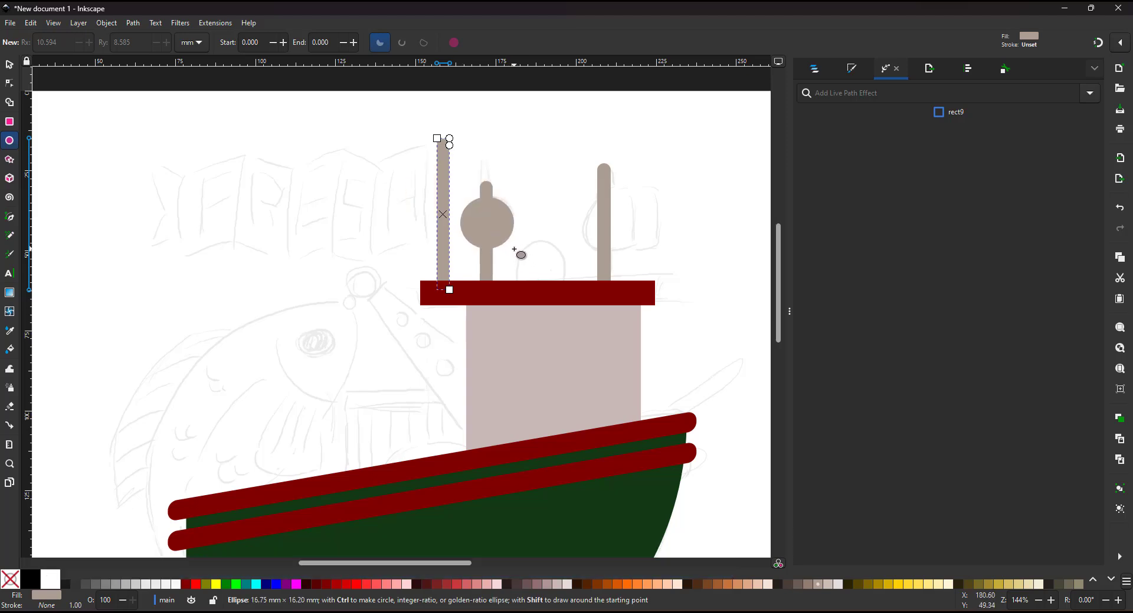
drag(518, 238, 571, 311)
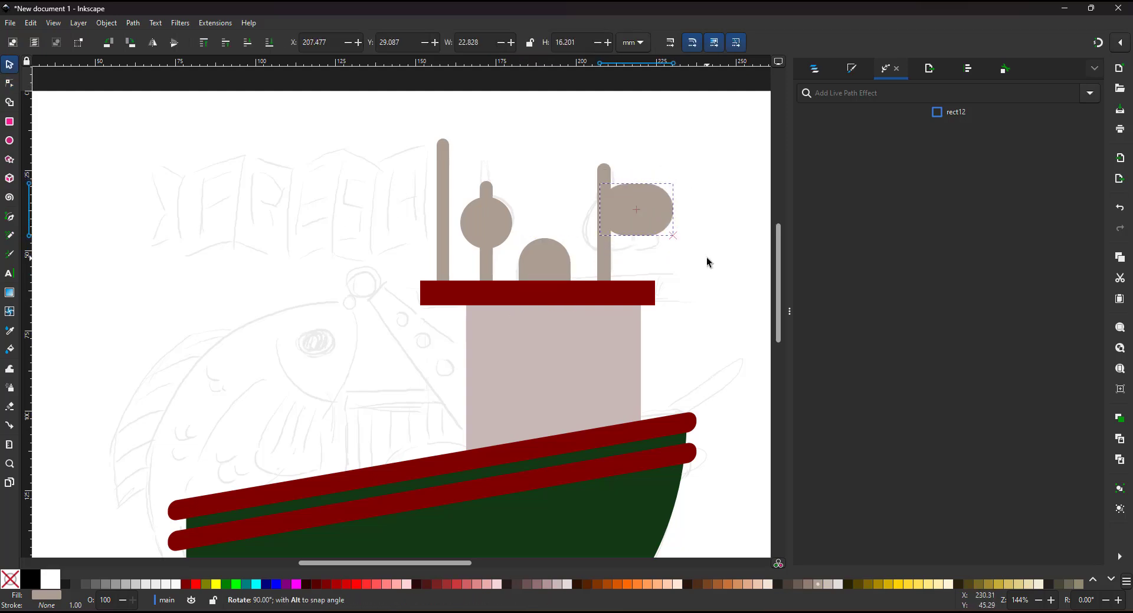
Step: Apply the Corners path effect to round the lamp fitting
click(106, 22)
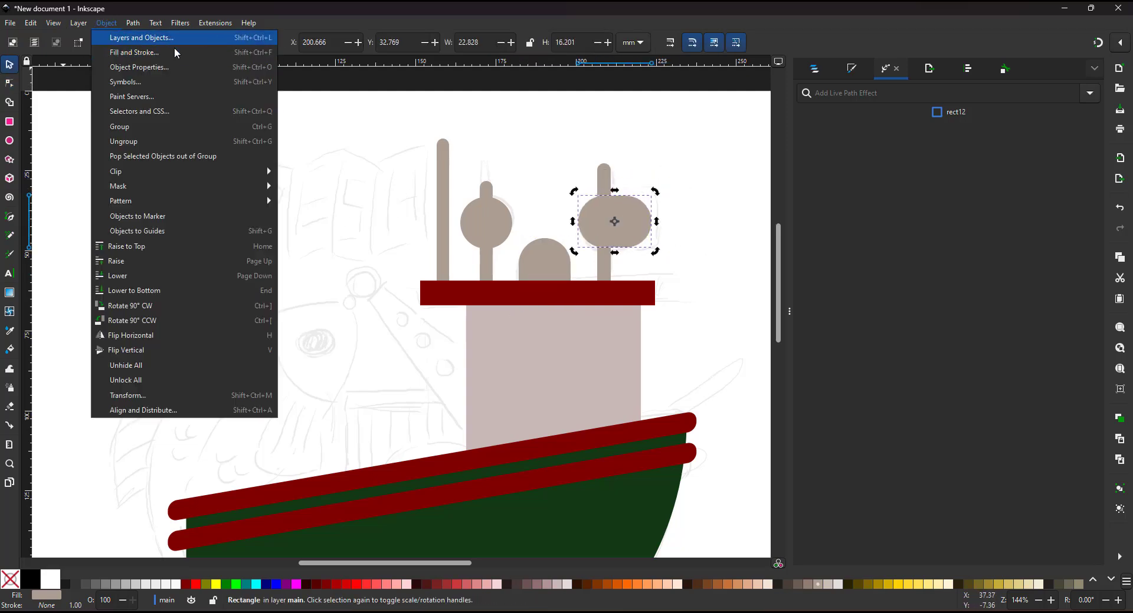
text(cor)
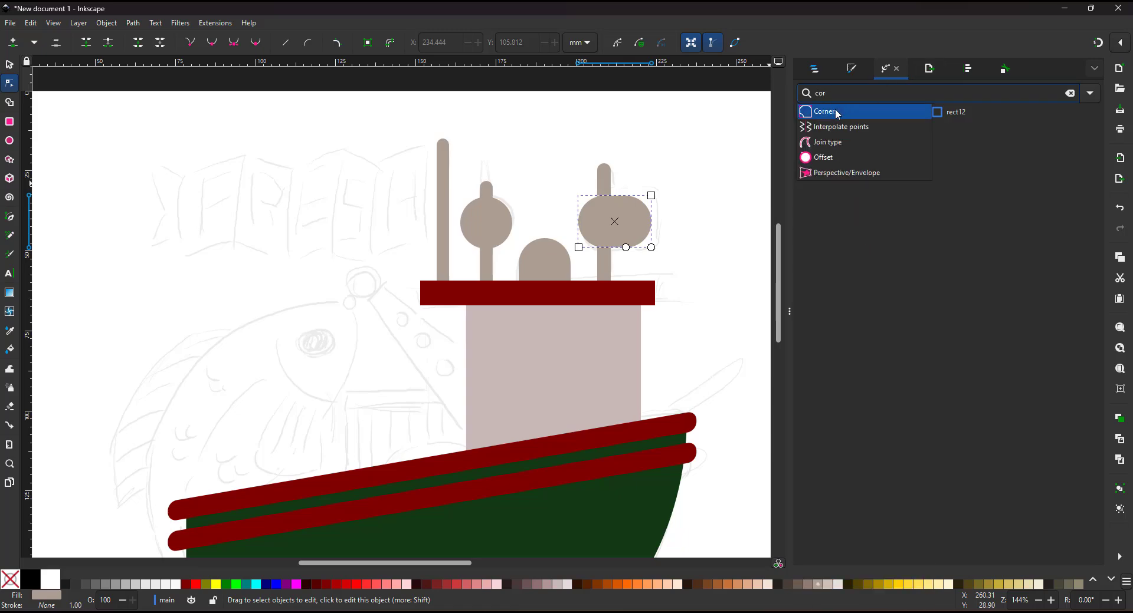
click(825, 112)
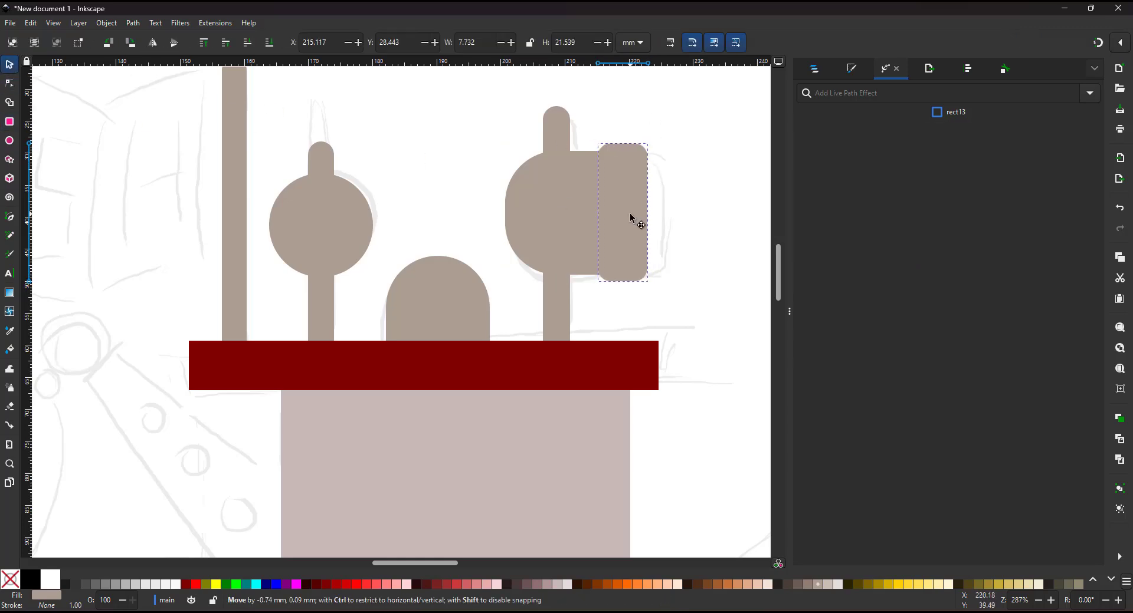
click(9, 140)
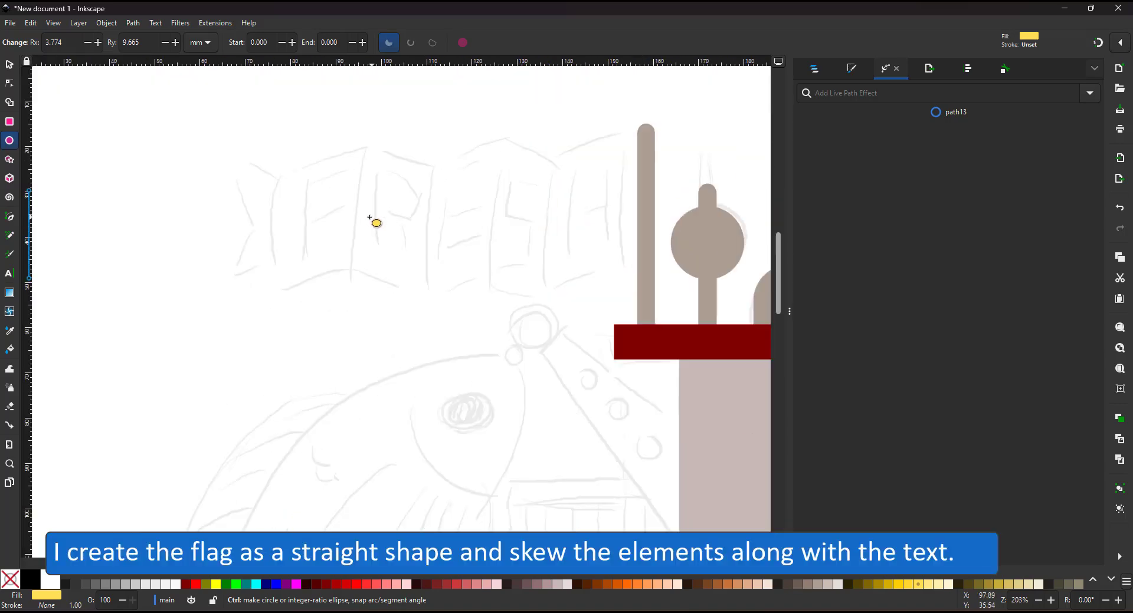
Step: Arrange the striped banner and place the F and E letters in their stripes
drag(545, 136, 634, 280)
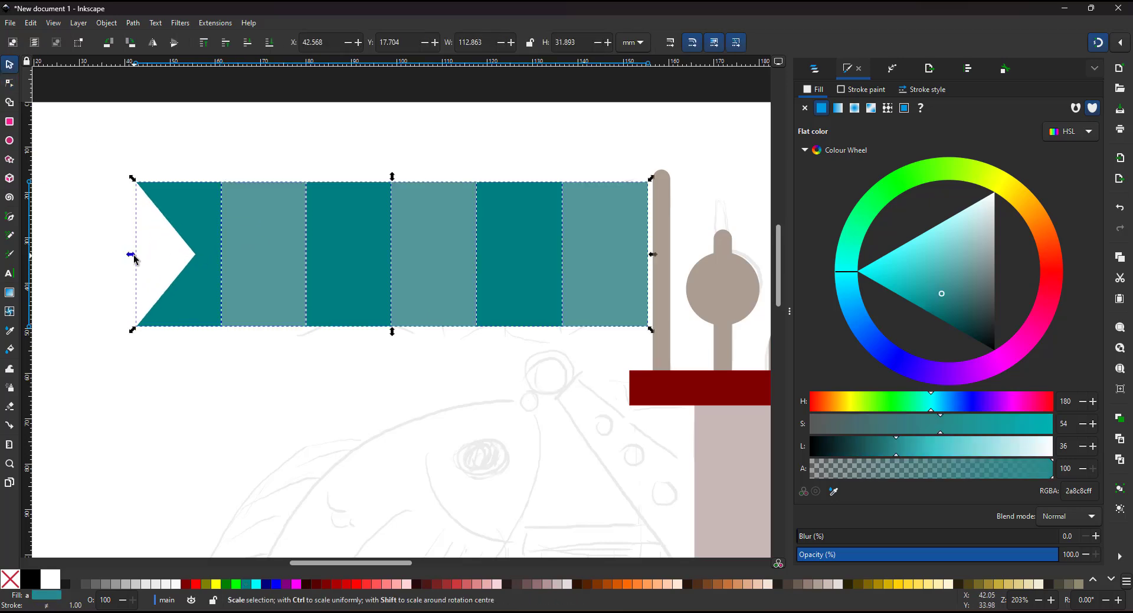
click(10, 273)
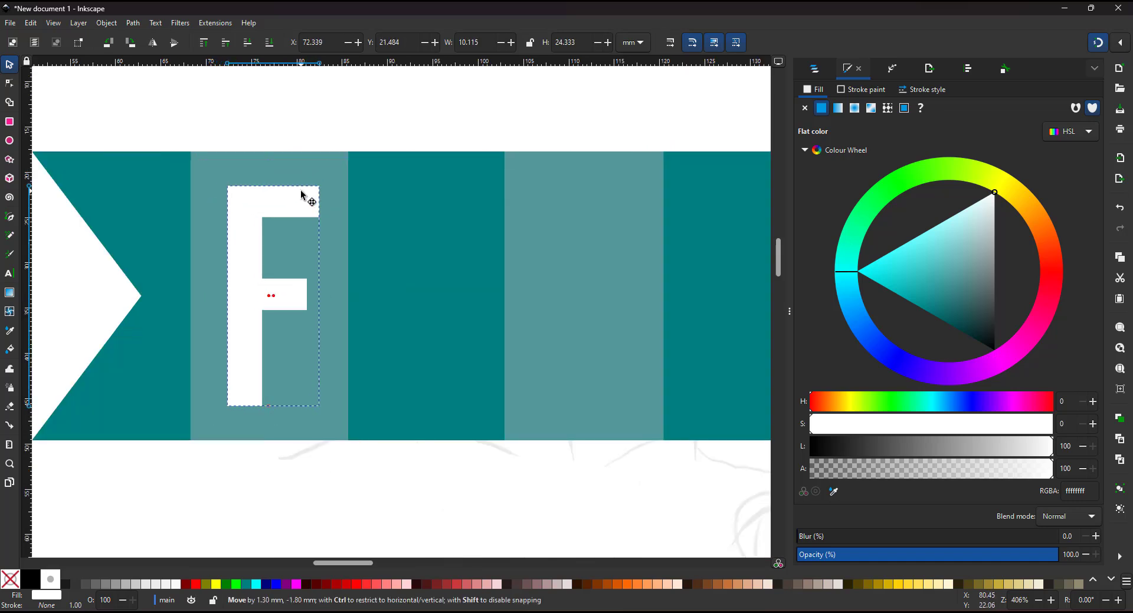
drag(273, 296, 589, 296)
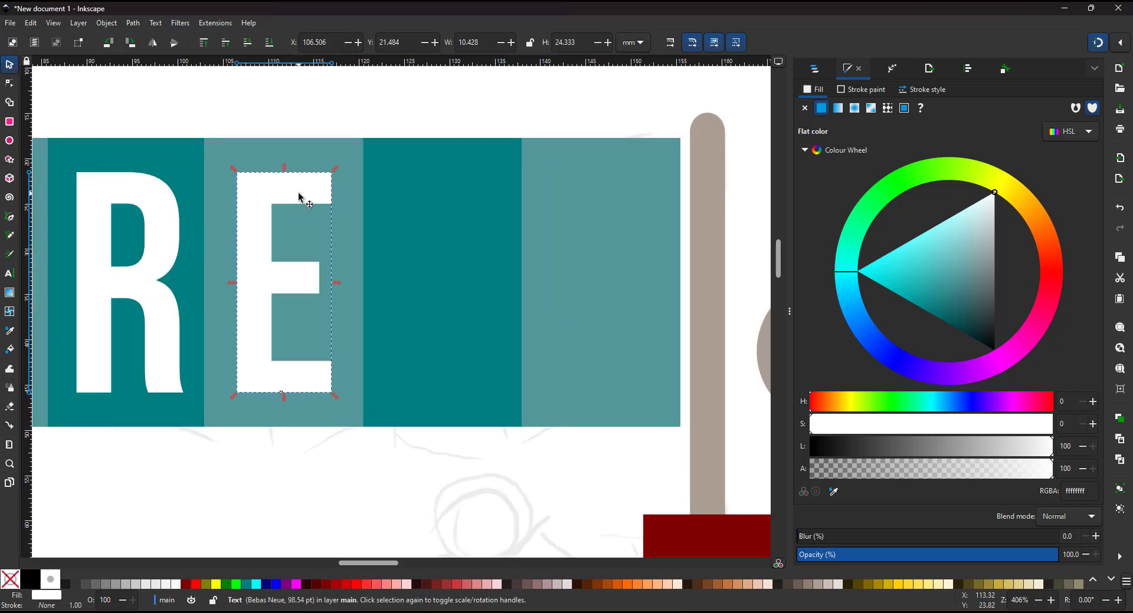
drag(282, 282, 586, 282)
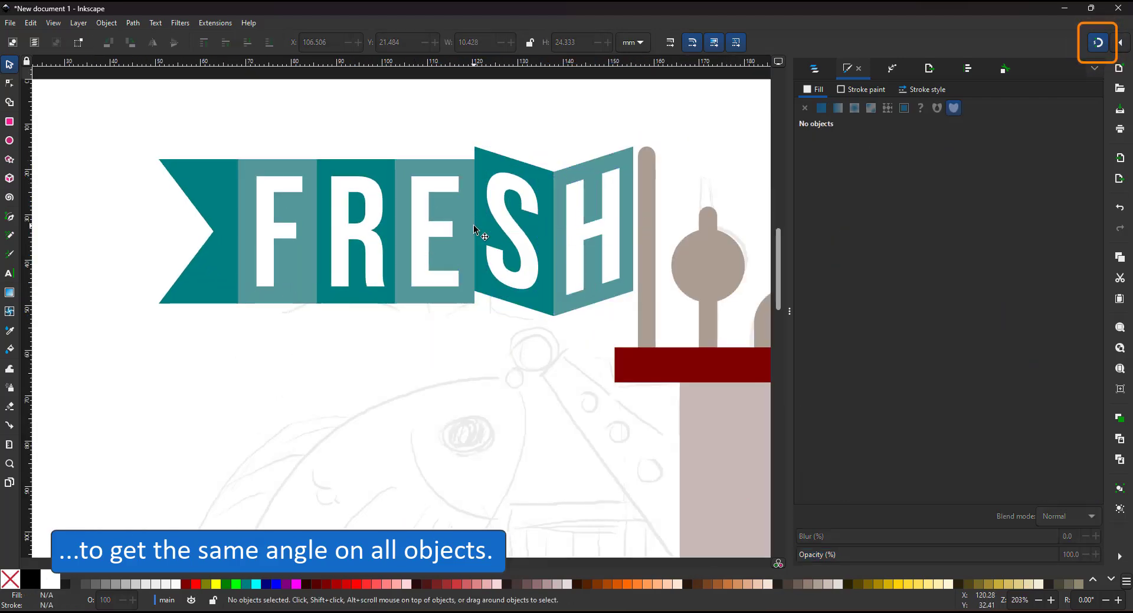
click(354, 231)
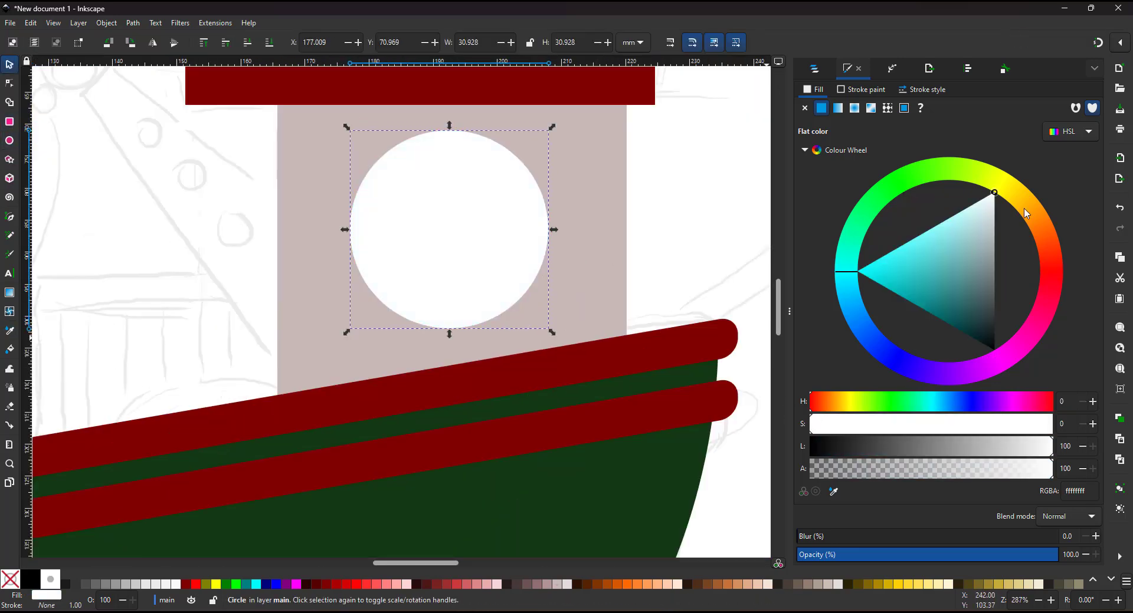
Step: Colour the porthole ring amber and clip its shading into a clip group
click(994, 193)
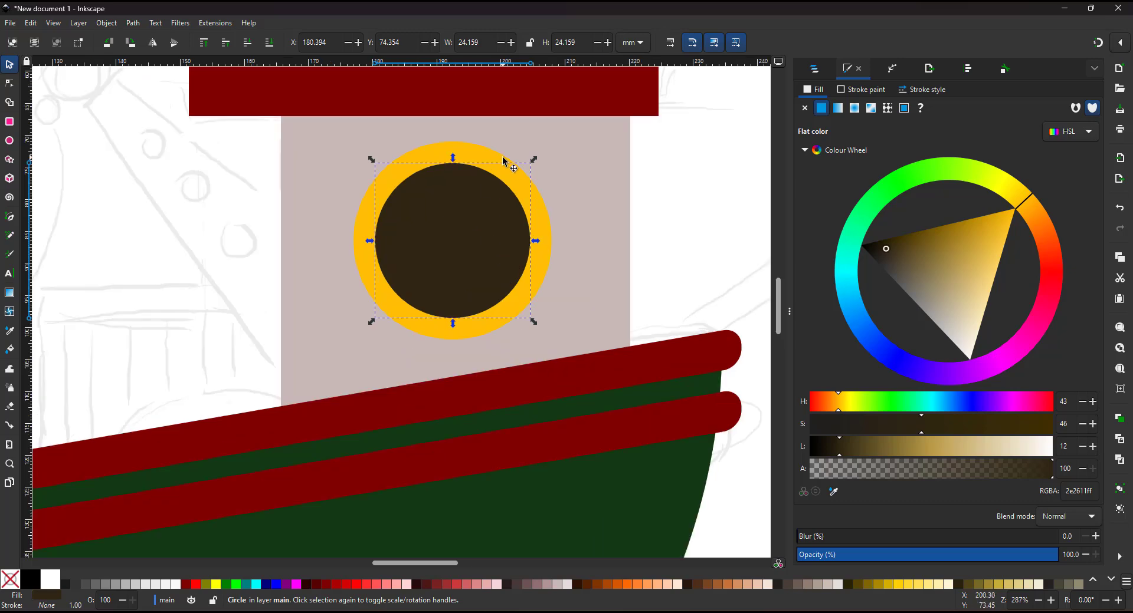
click(1004, 273)
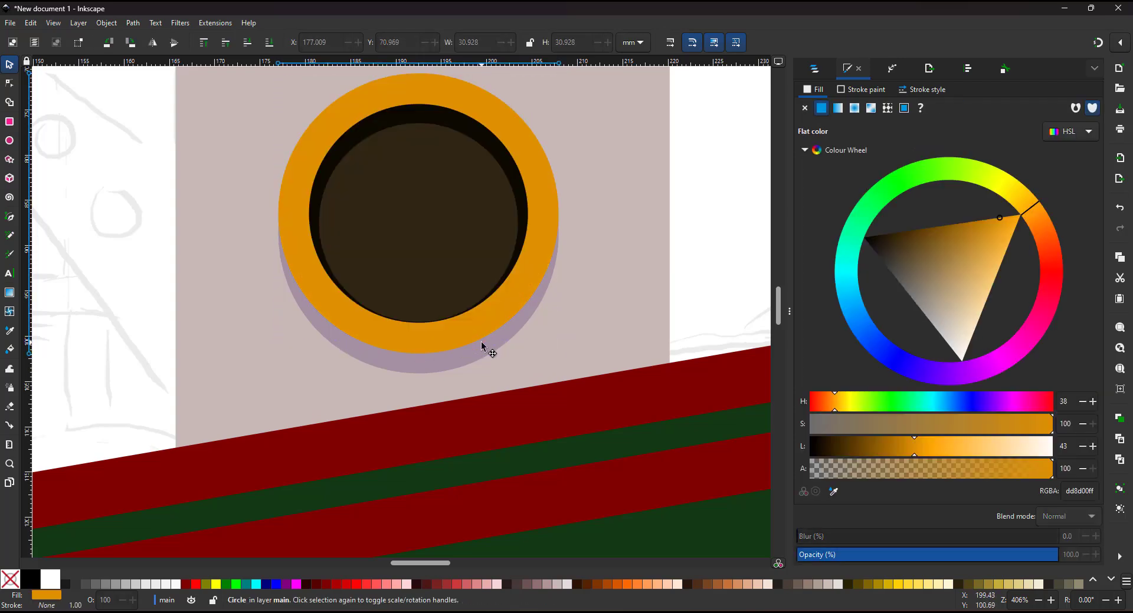
right_click(482, 346)
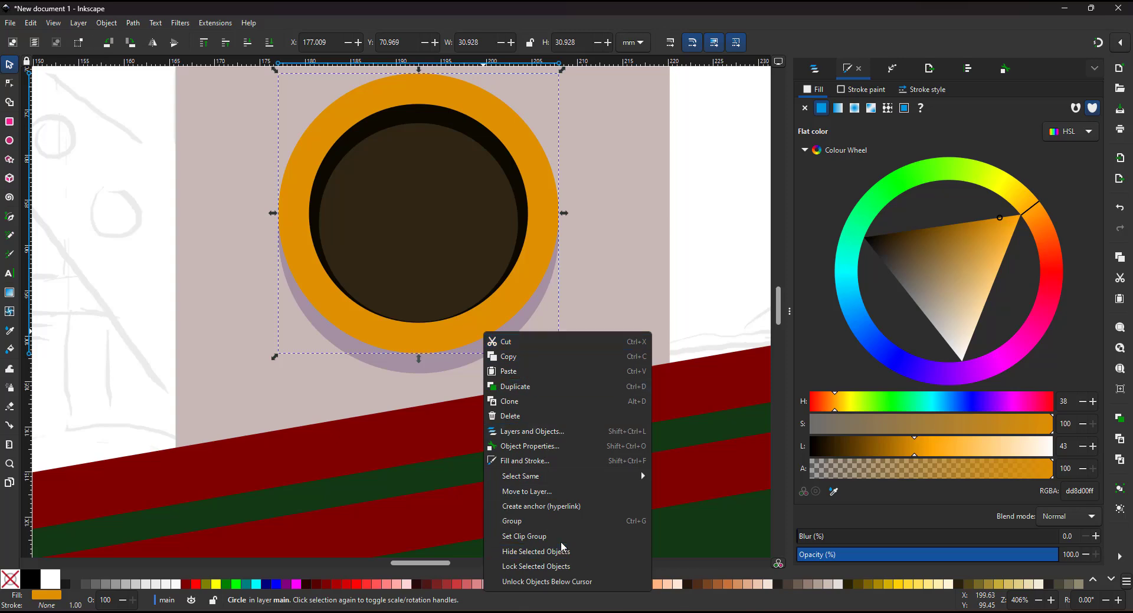
mouse_move(525, 537)
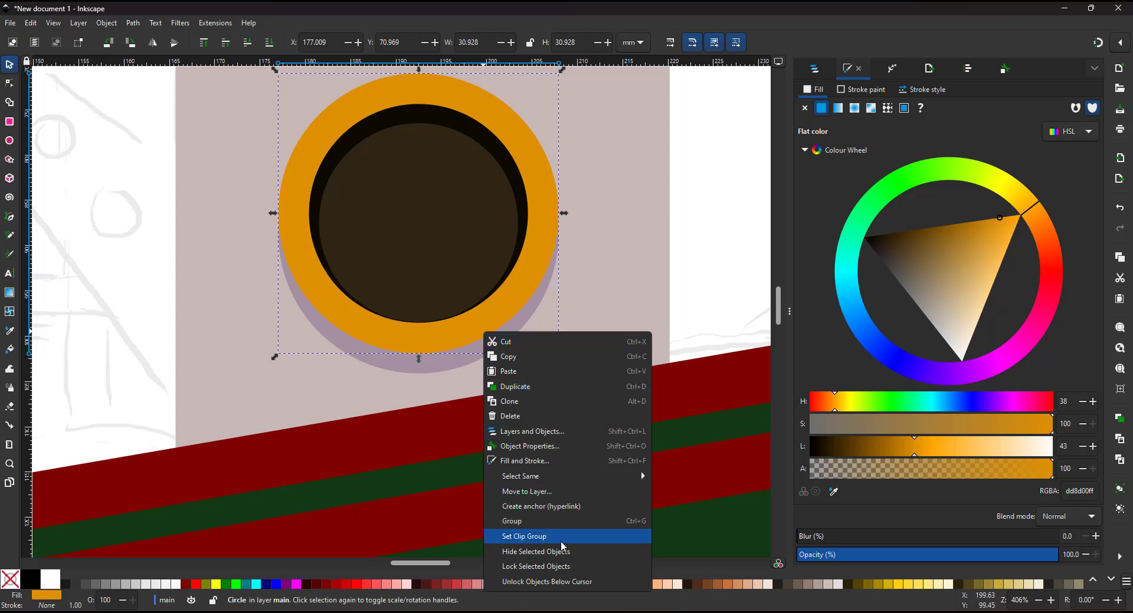
click(525, 536)
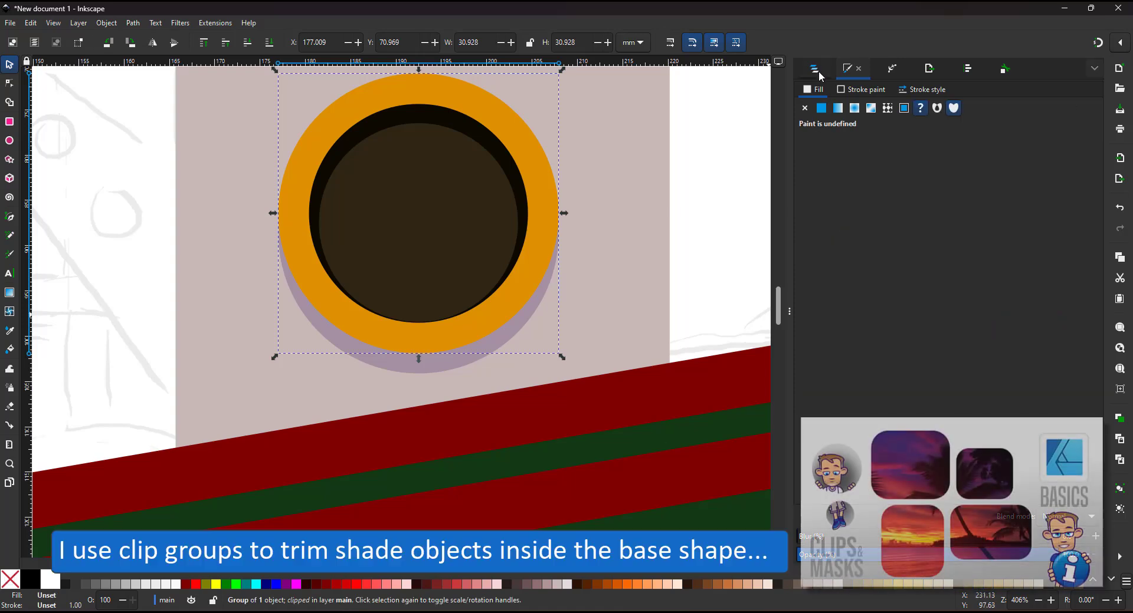
click(813, 68)
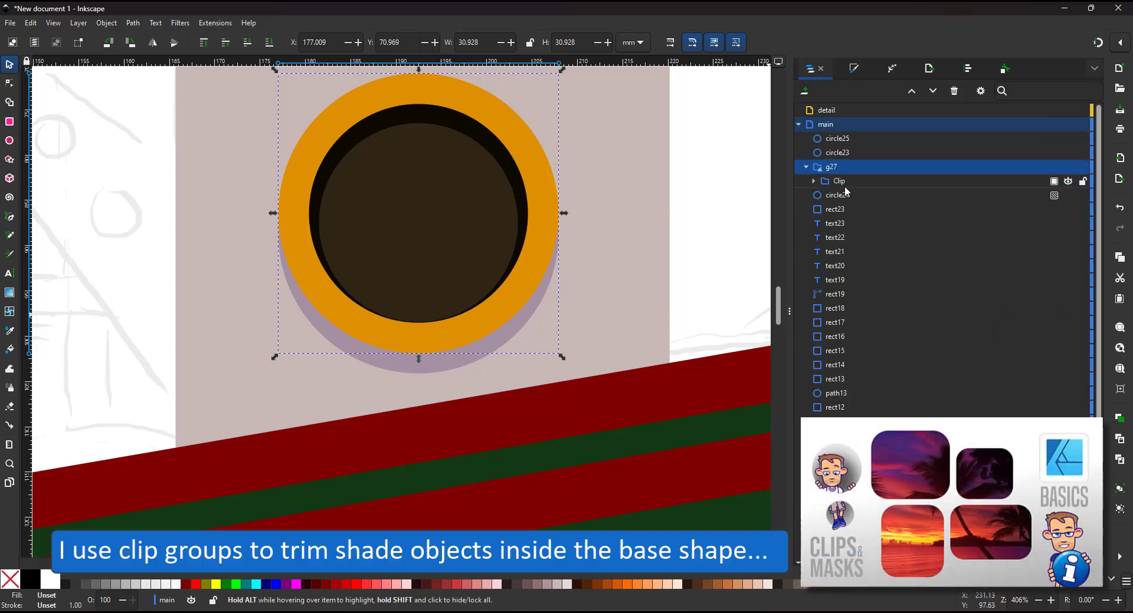
click(840, 181)
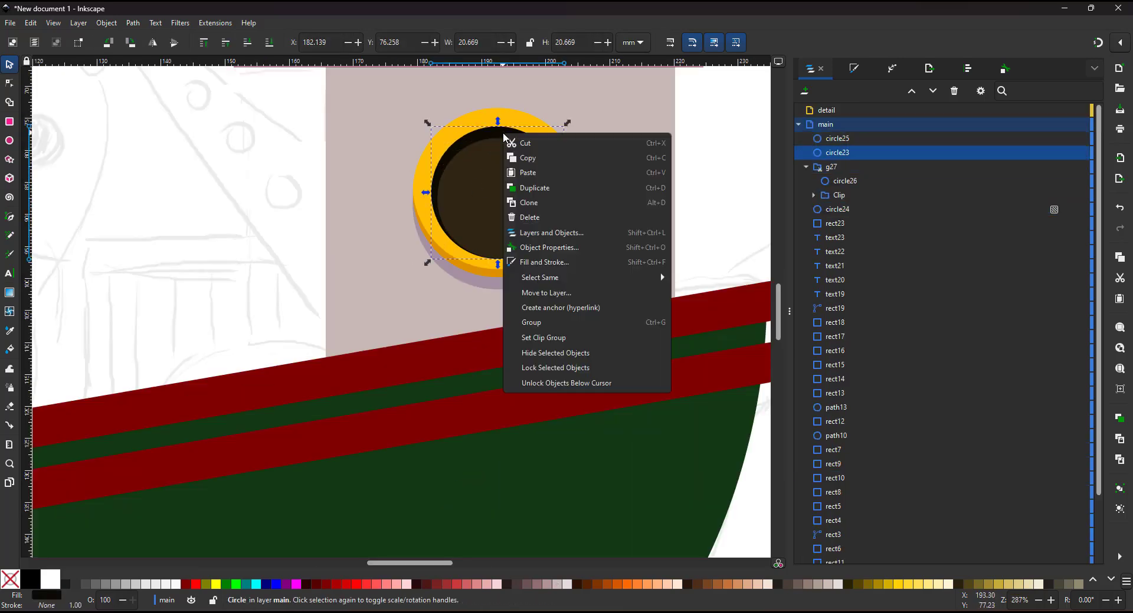
mouse_move(548, 338)
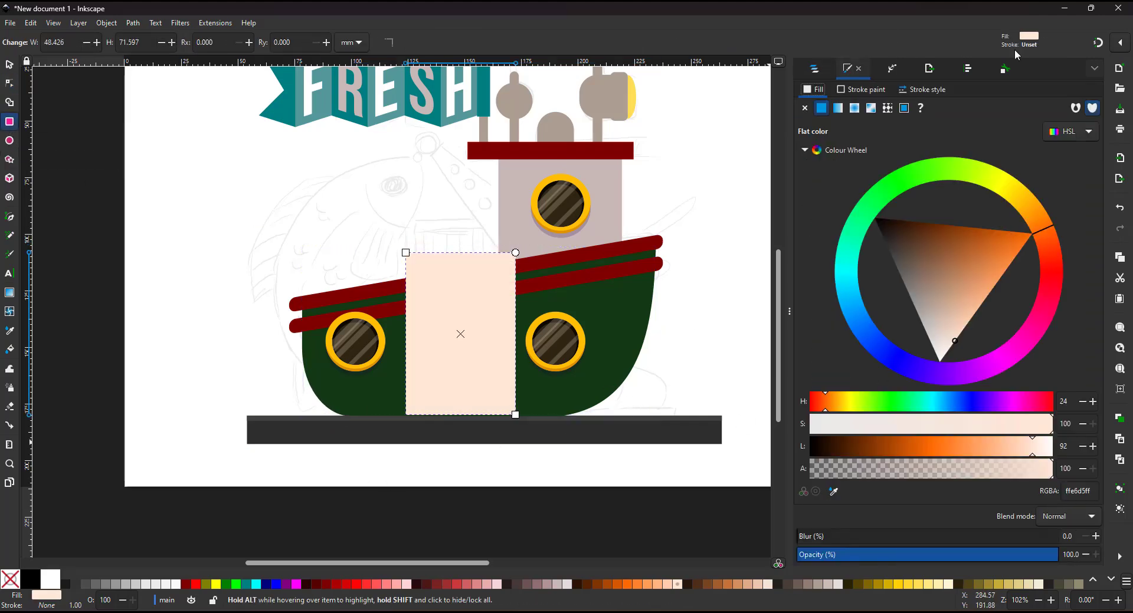
Step: Switch the docked panel to begin styling the pale door
click(892, 68)
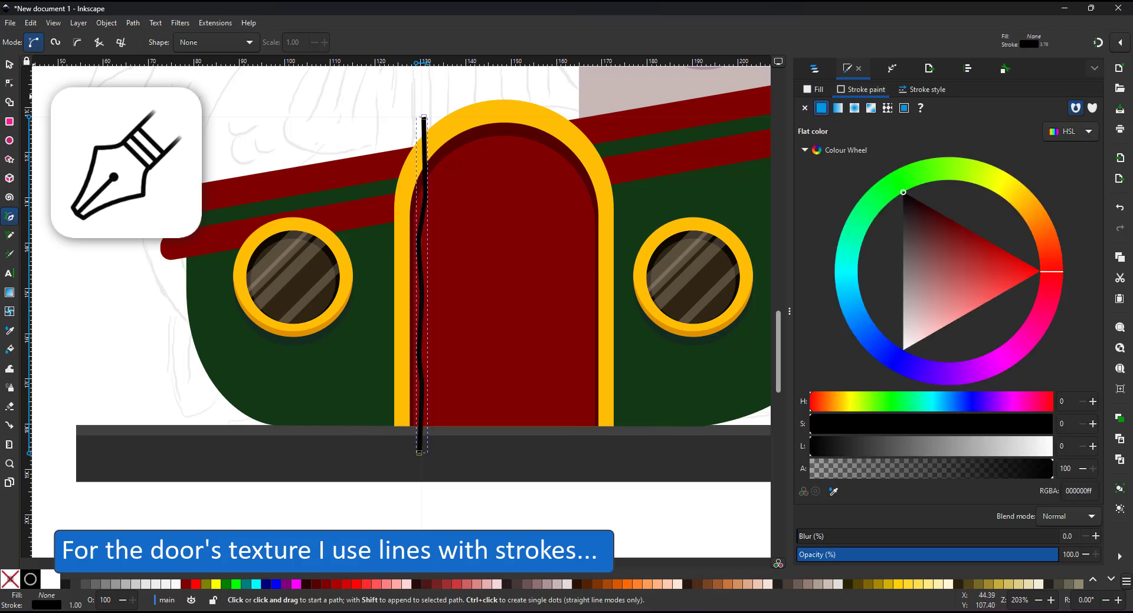
Step: Finish a wavy door line, stroke it black, and move a copy across the door
click(10, 64)
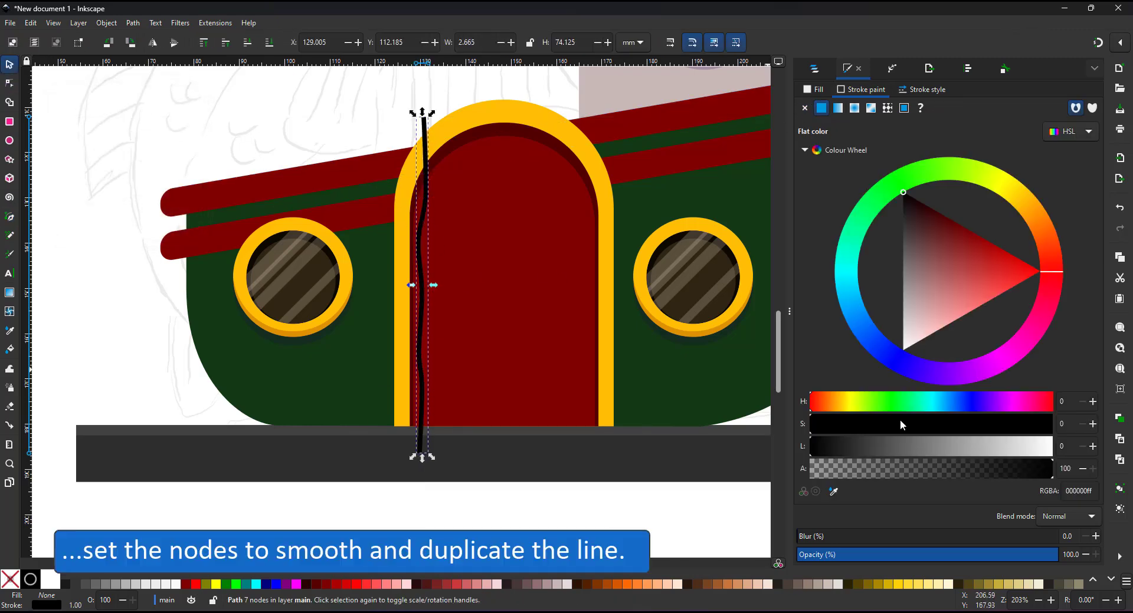
click(926, 89)
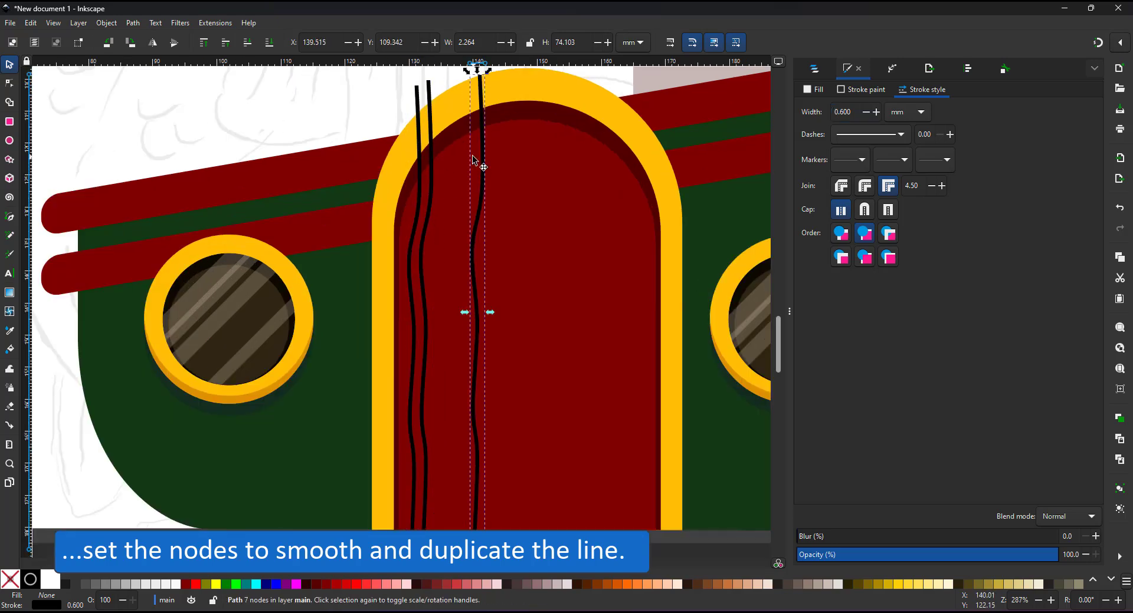
drag(473, 159, 498, 141)
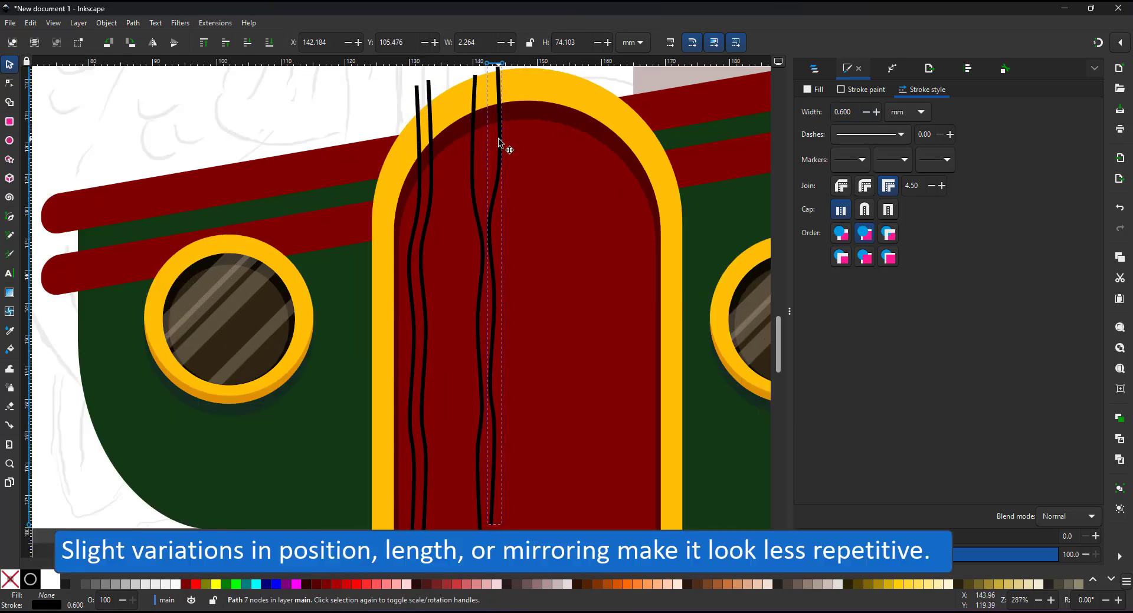
click(10, 83)
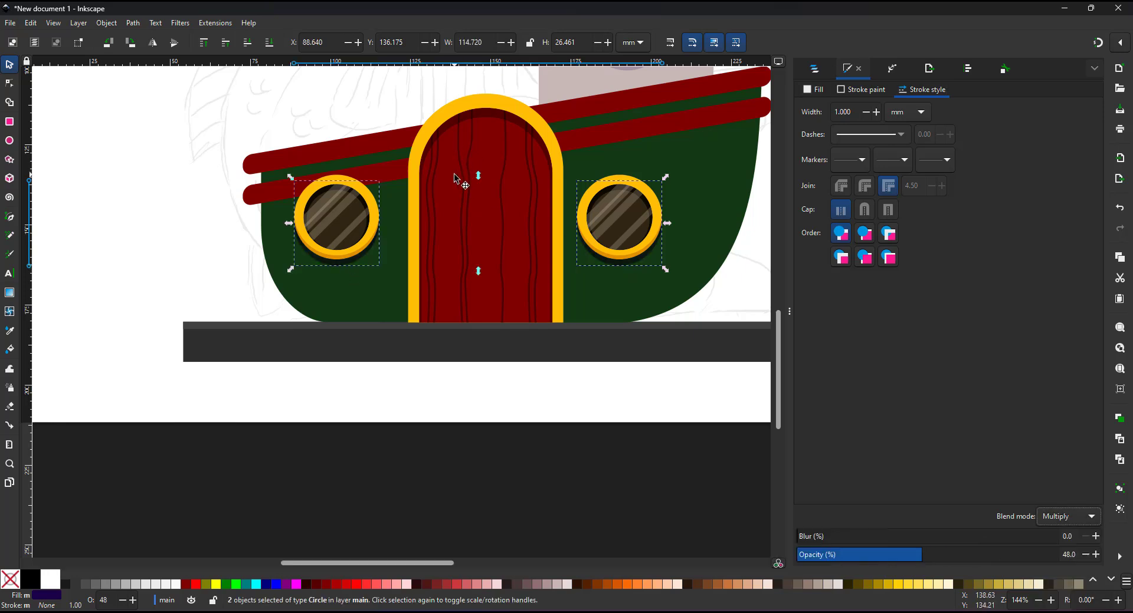
Step: Select the porthole shadow shapes for darkening
click(618, 217)
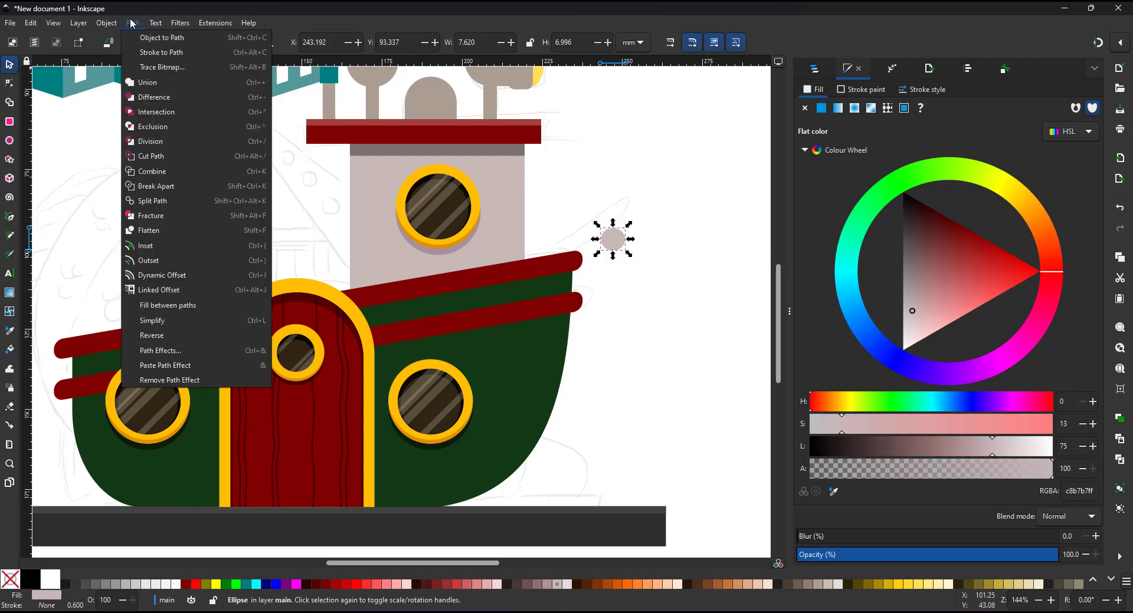
Step: Use the toolbar and select the crane's round pulley shape
click(161, 37)
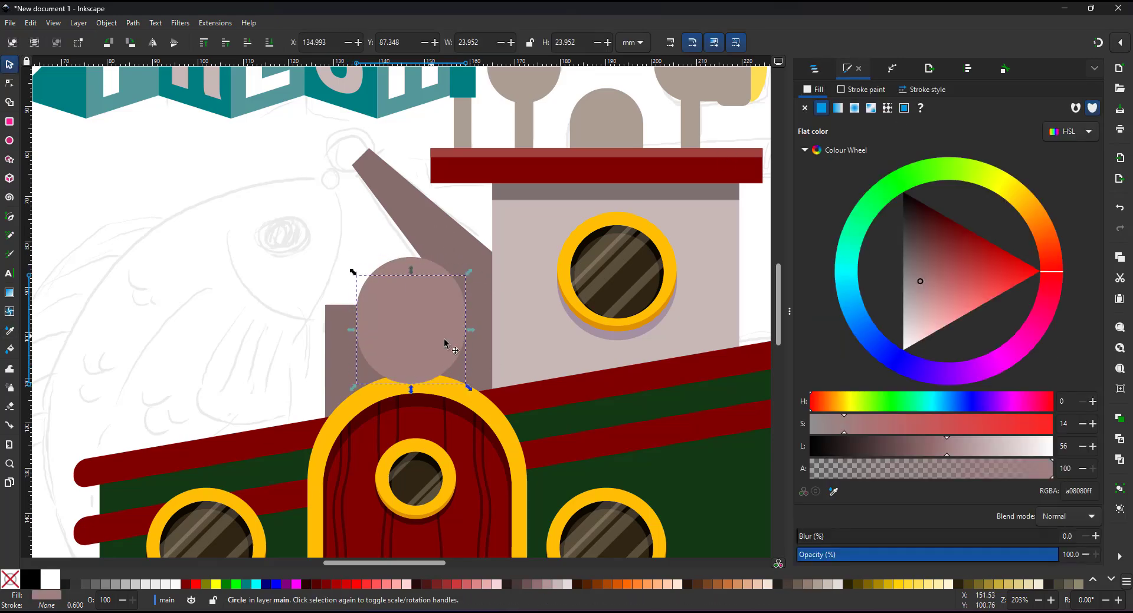
click(905, 231)
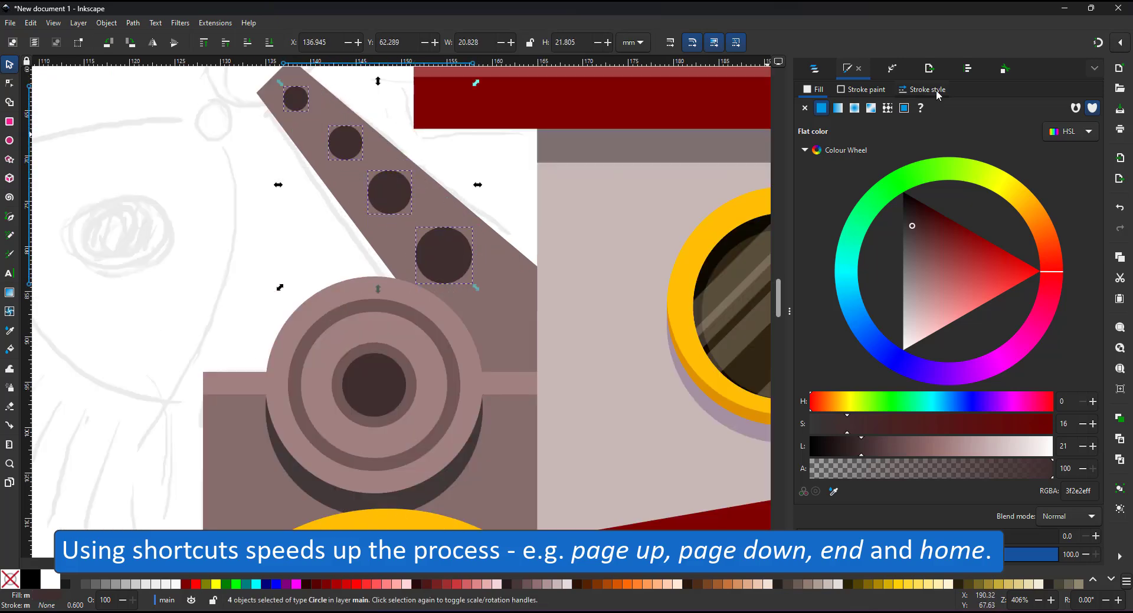
Step: Combine the four circles into one path and give the crane arm a fading gradient
click(966, 68)
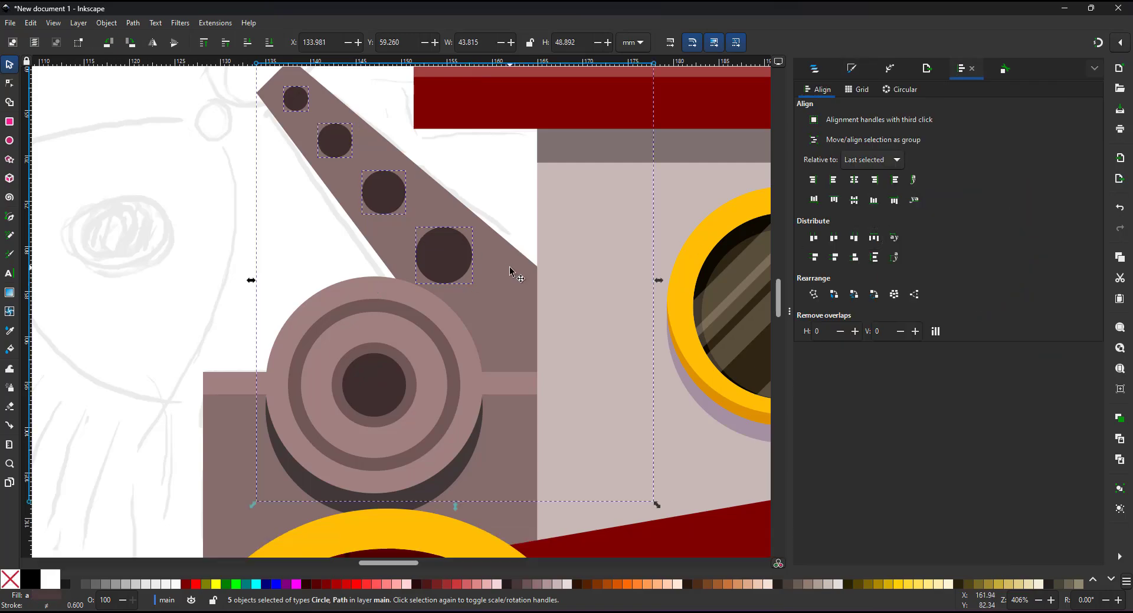
key(ctrl+plus)
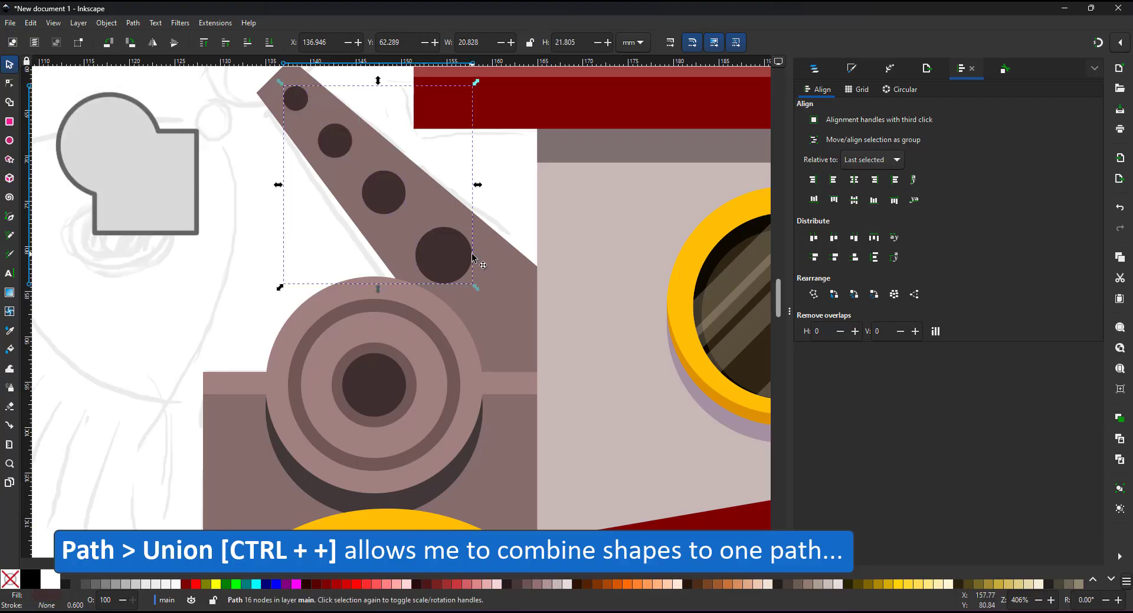
mouse_move(495, 271)
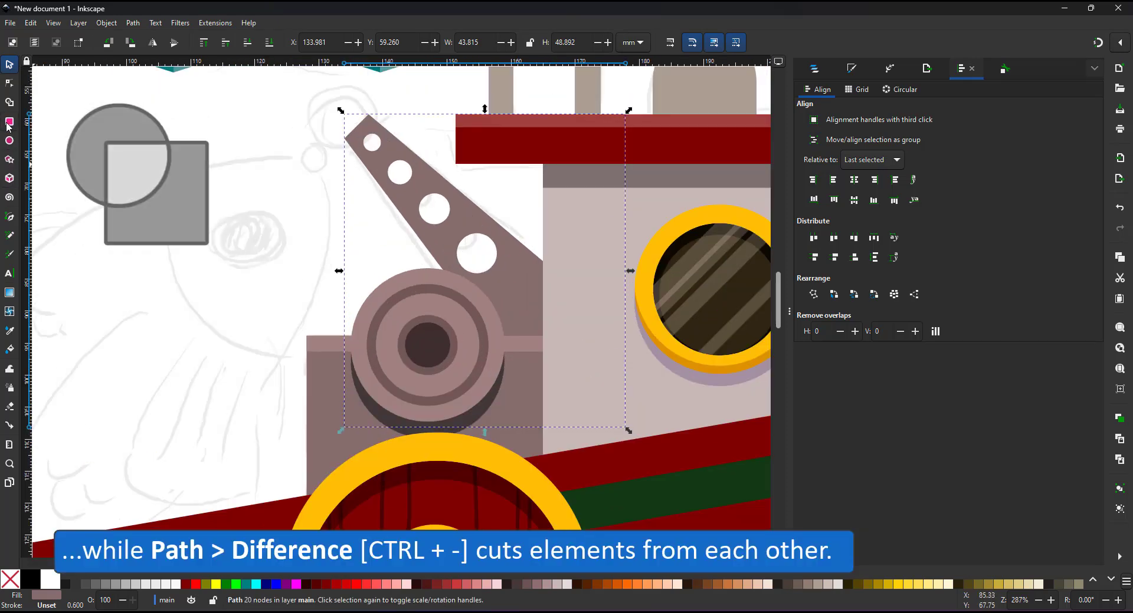
click(9, 292)
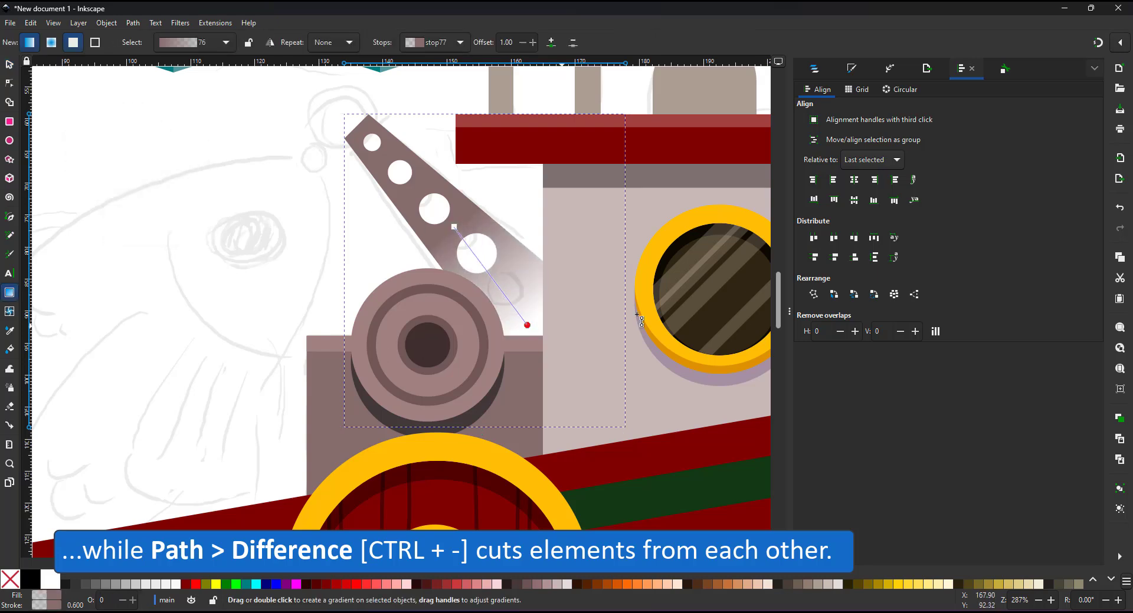
click(851, 67)
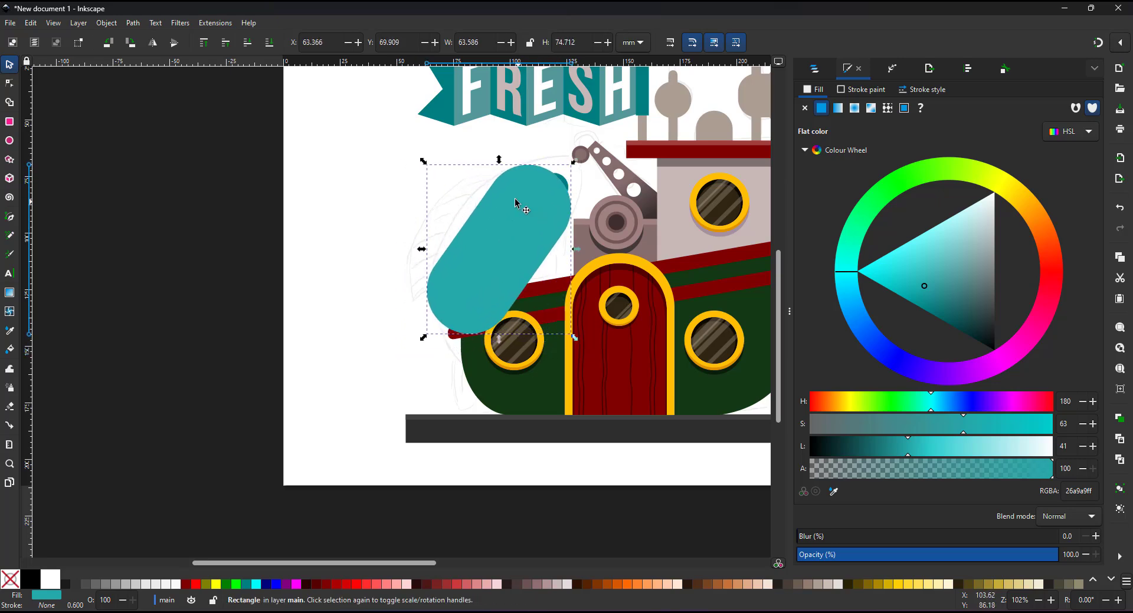
Step: Drag the teal pill's nodes into a pointed fish head and a curved belly
click(10, 81)
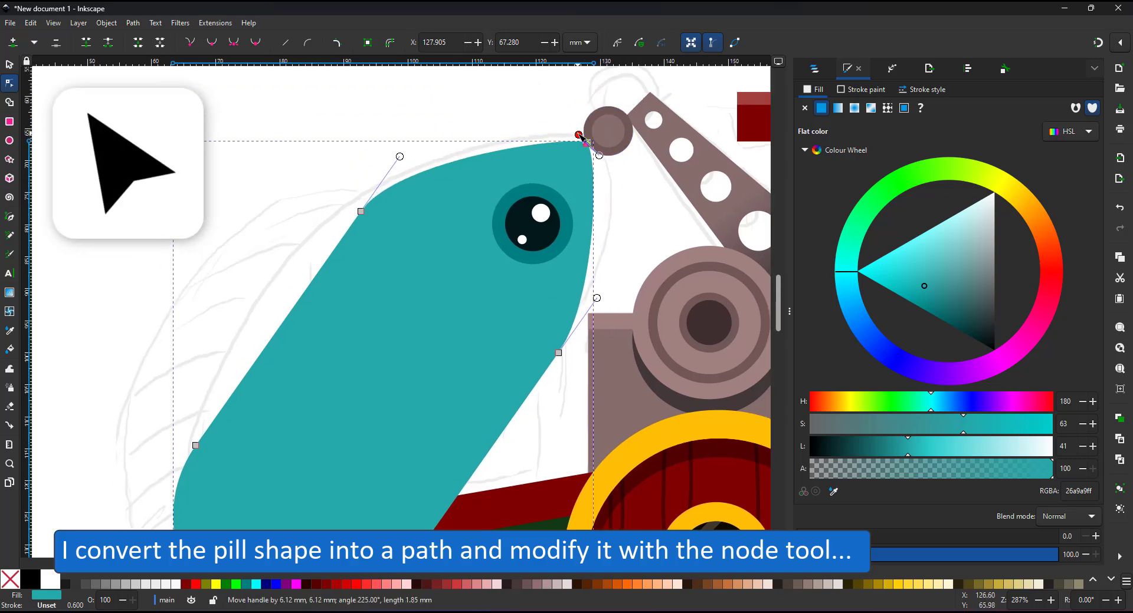
drag(400, 156, 361, 76)
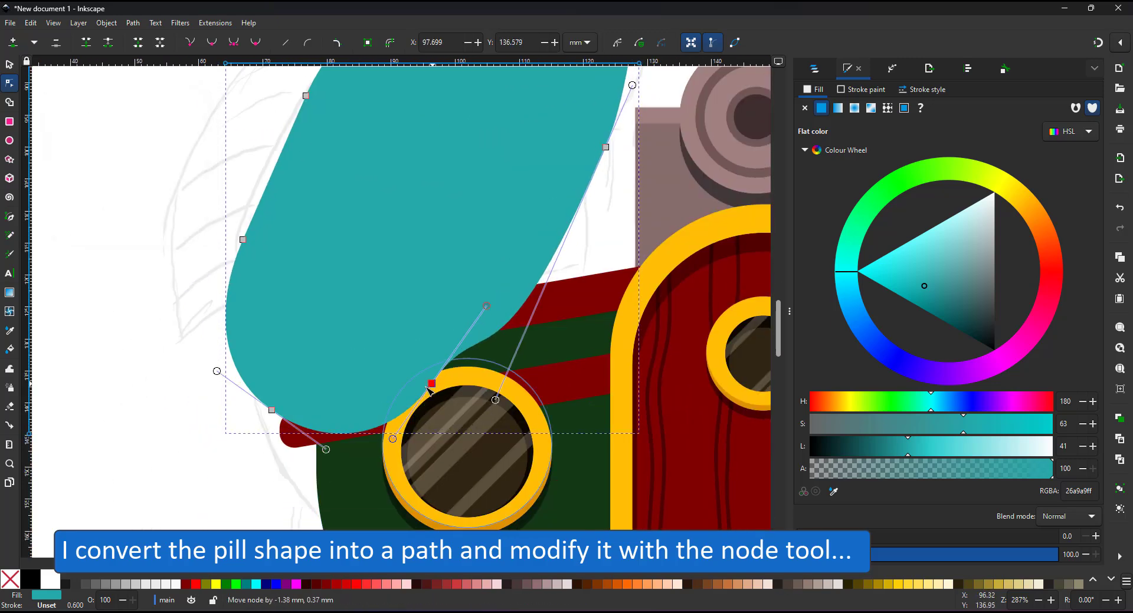
drag(431, 382, 507, 343)
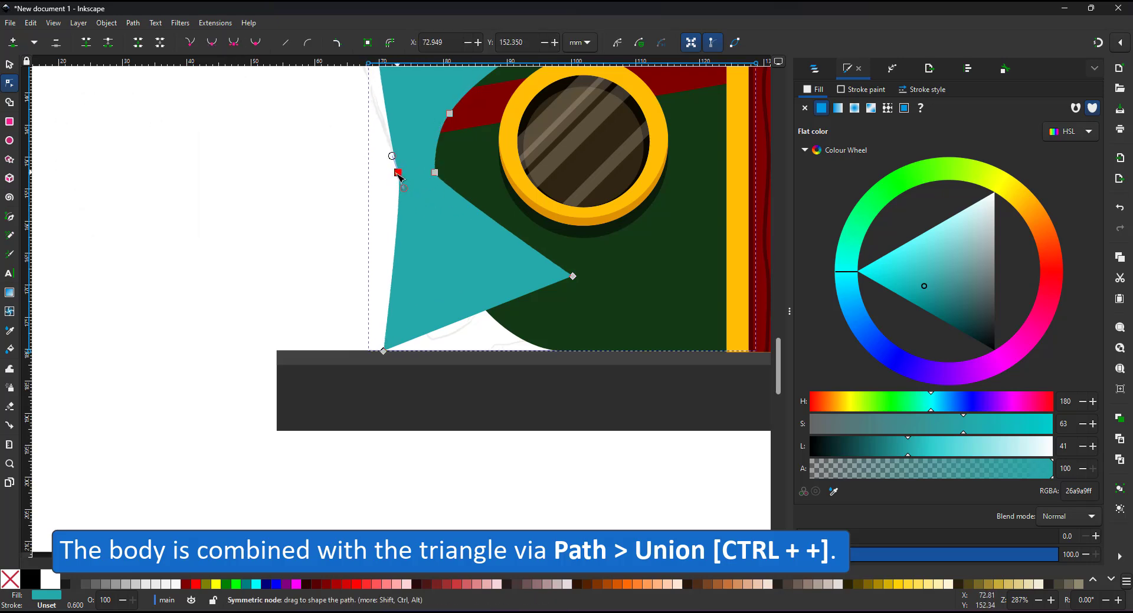
Step: Pull the tail nodes into a curved fork and place the light teal fin on the body
drag(401, 188, 451, 260)
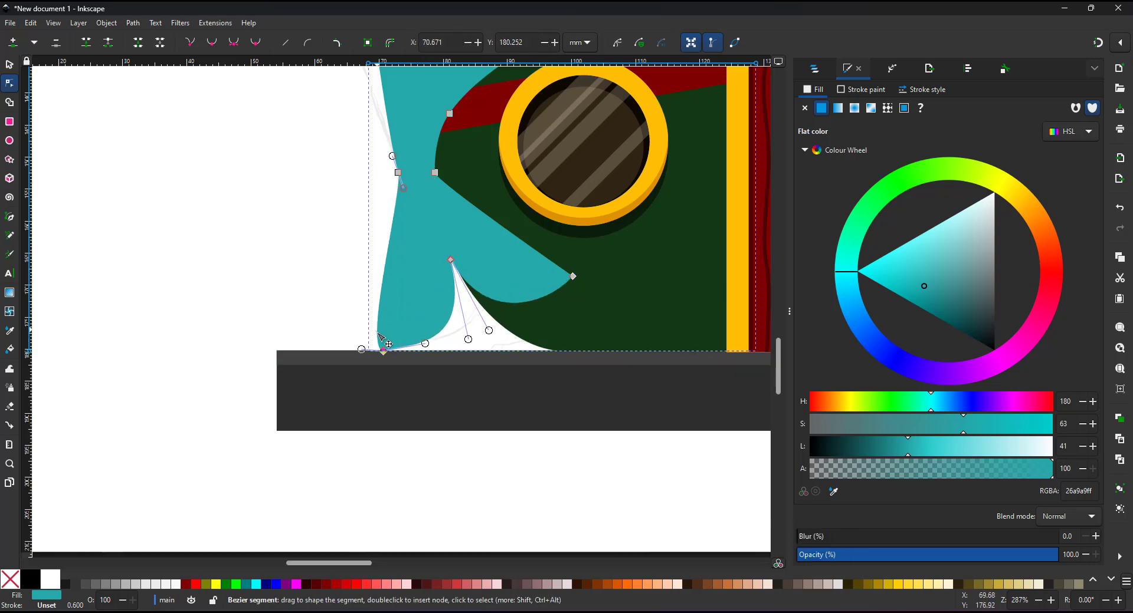
drag(382, 347, 360, 354)
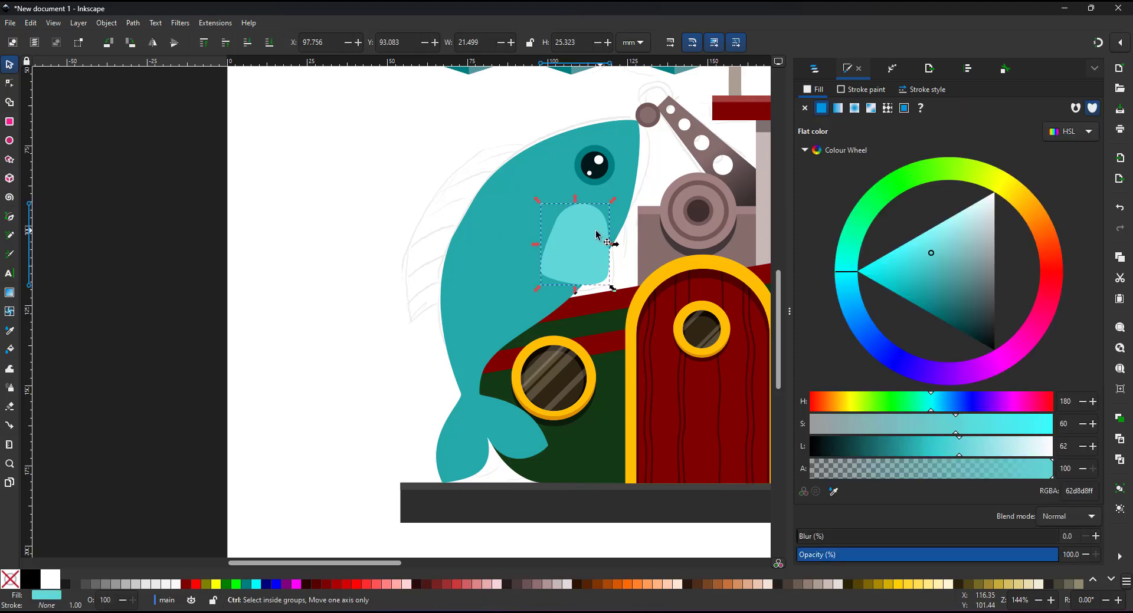
drag(596, 242, 437, 285)
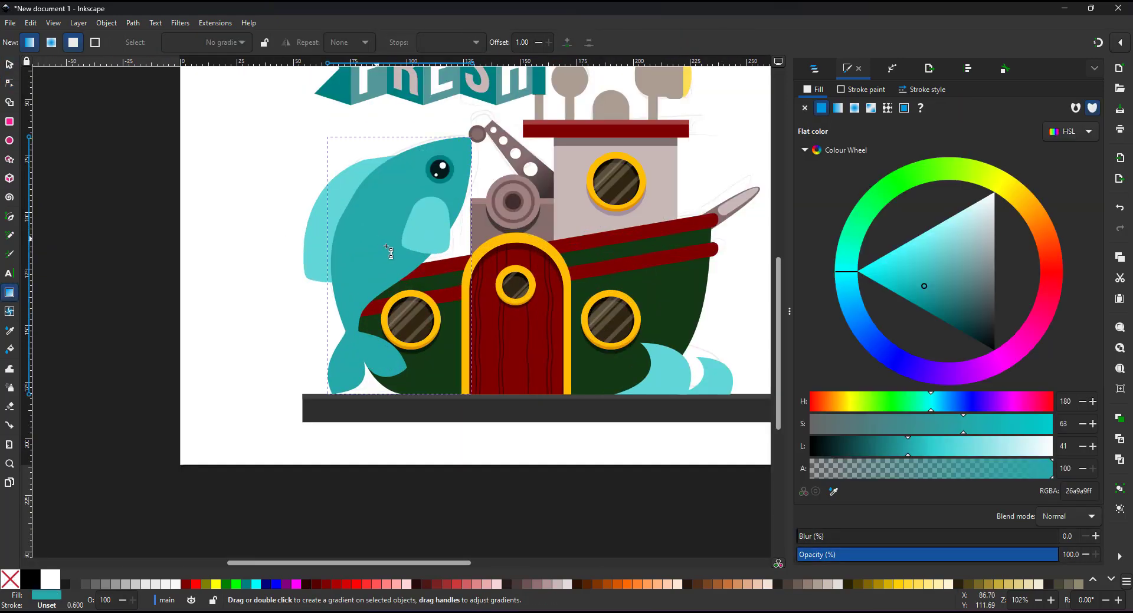
Step: Lay a pale fading gradient across the fish body toward the hull
drag(374, 237, 414, 257)
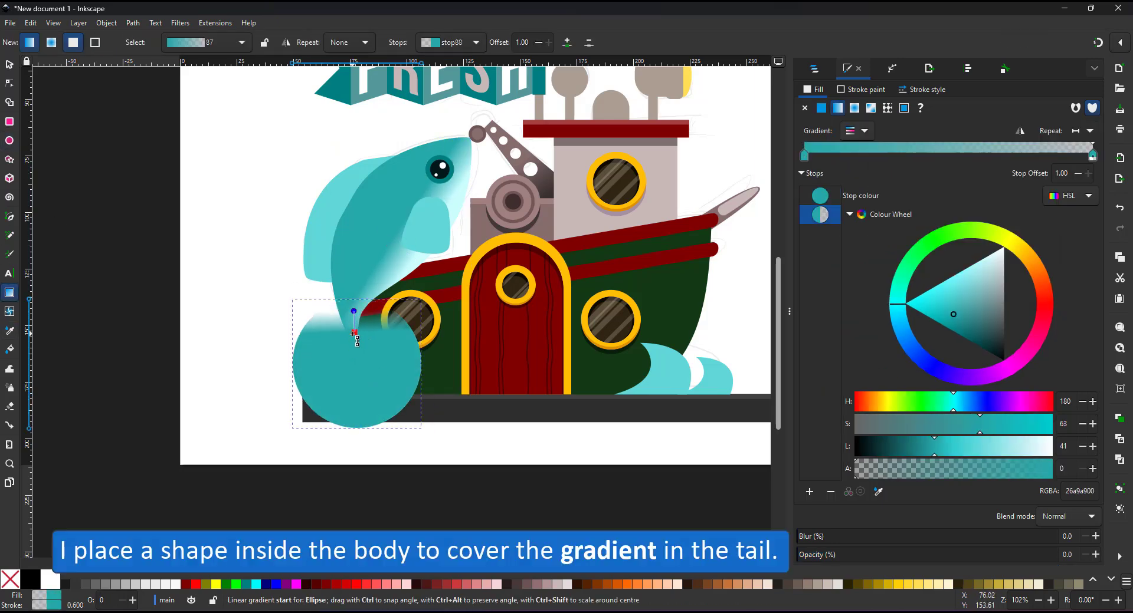
right_click(354, 340)
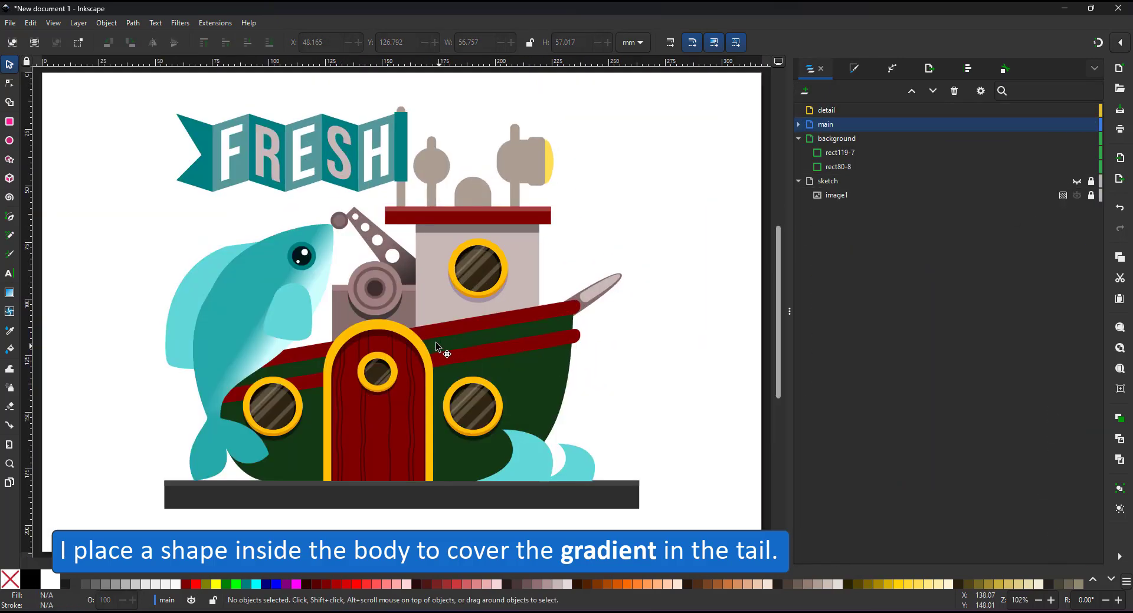
right_click(441, 349)
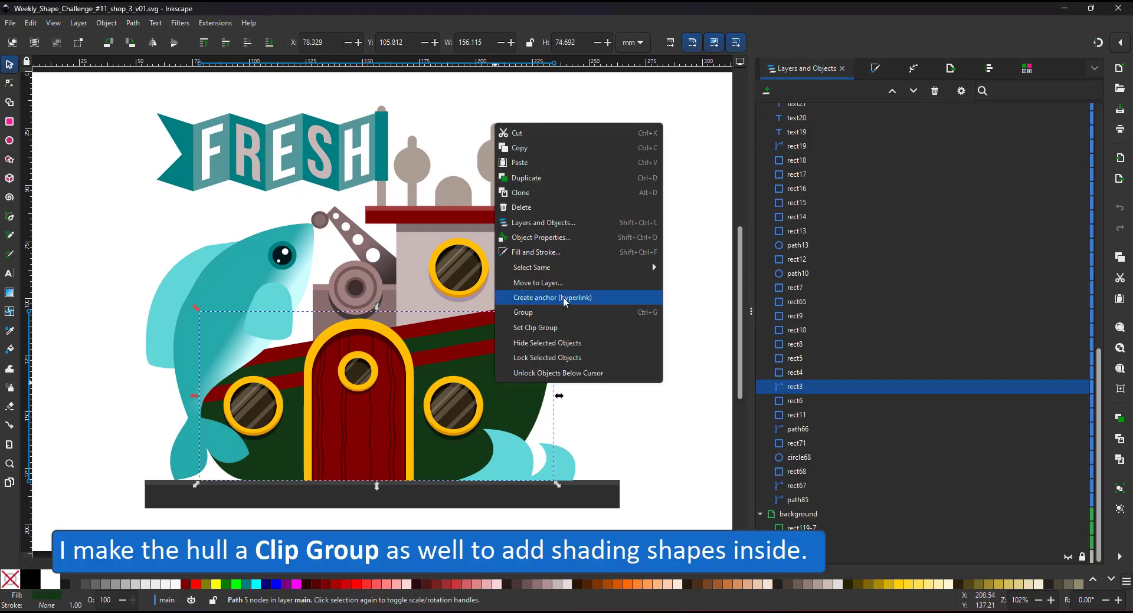
Step: Set the green hull as a clip group from its context menu
click(535, 327)
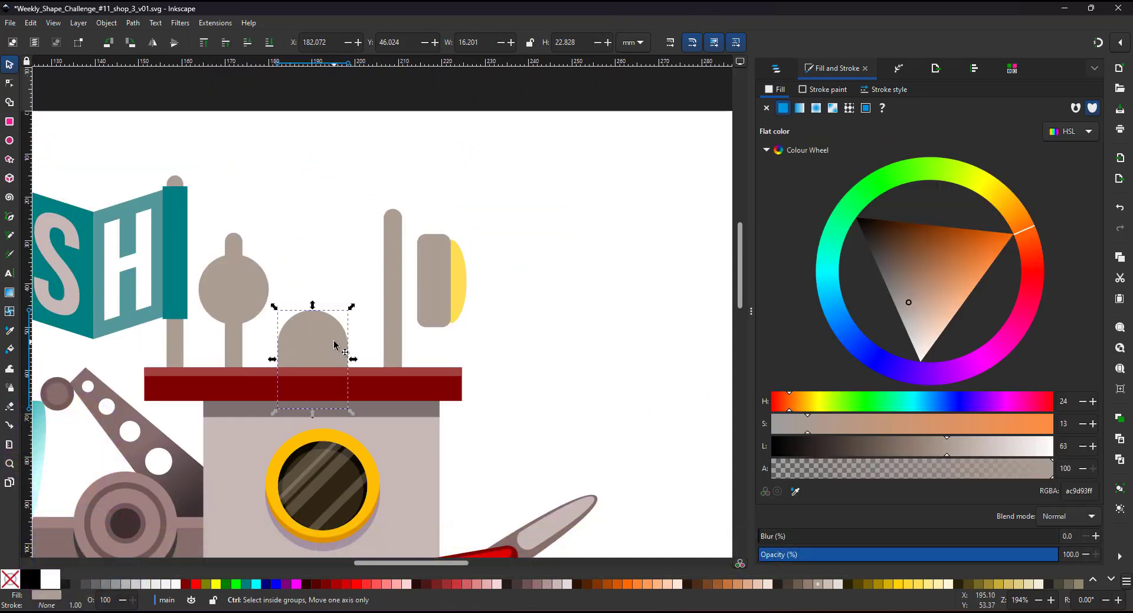
Step: Select the lamp and dome highlight copies and raise their Lightness to 88
drag(312, 358, 408, 278)
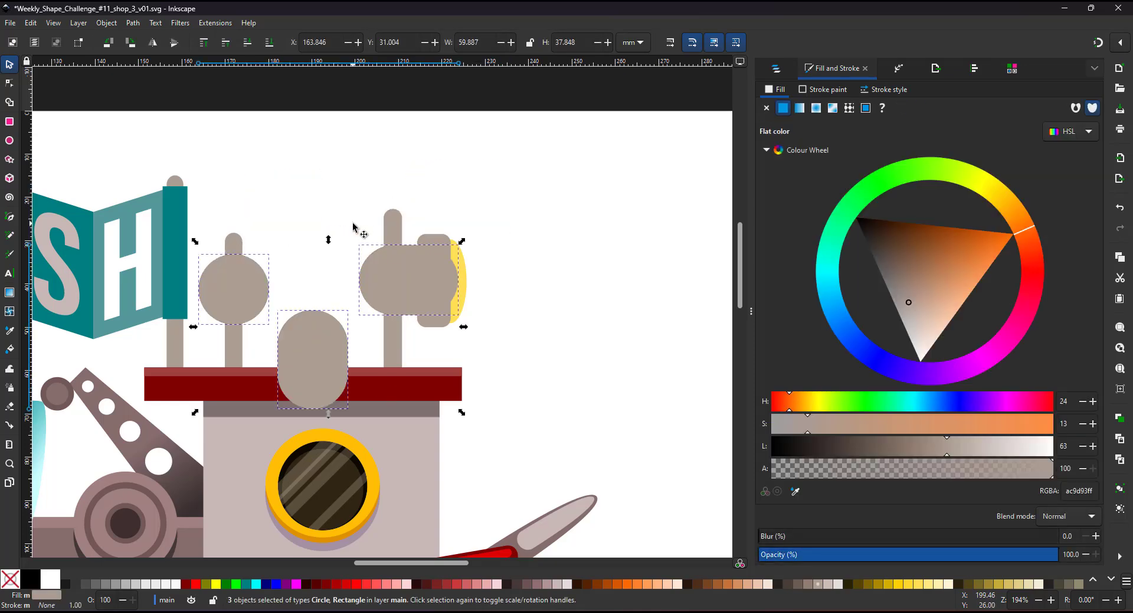
click(312, 359)
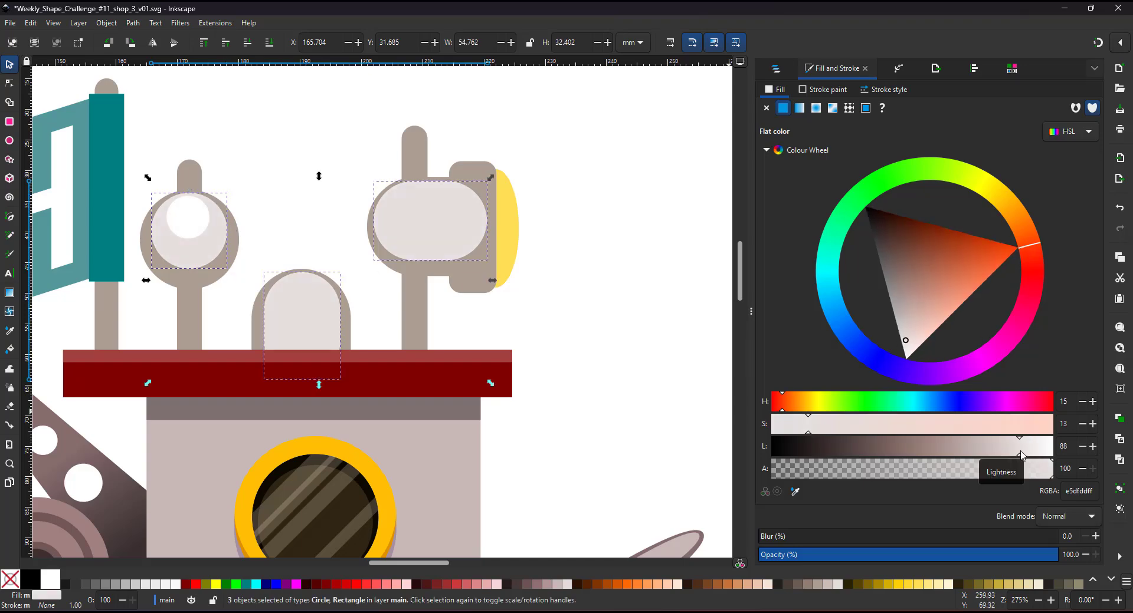
click(959, 67)
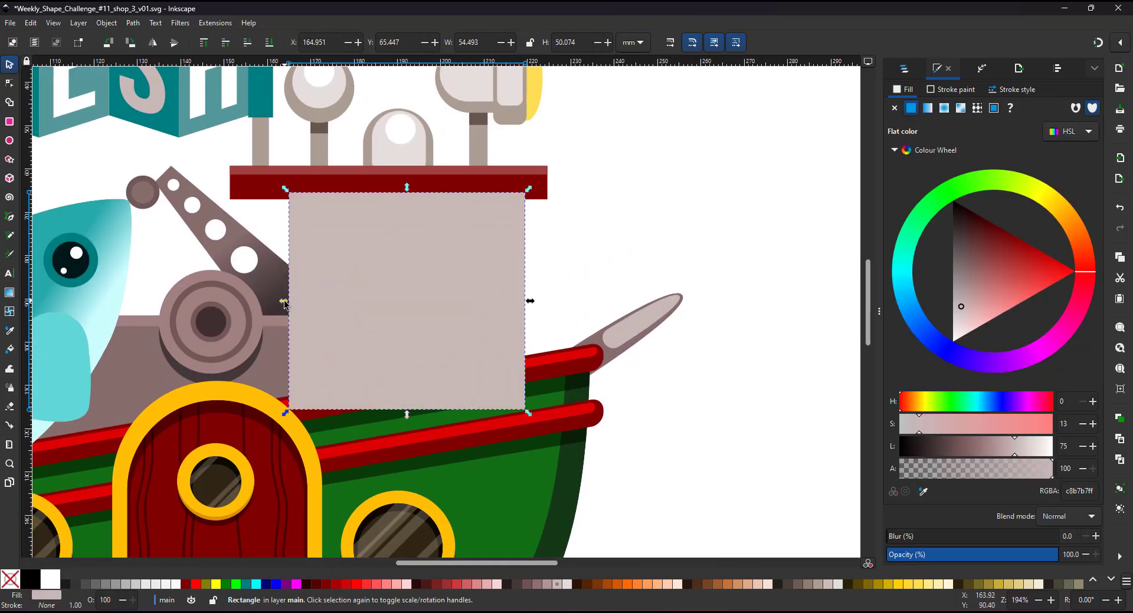
Step: Spread pale stripe copies across the cabin wall and distribute them evenly
right_click(488, 249)
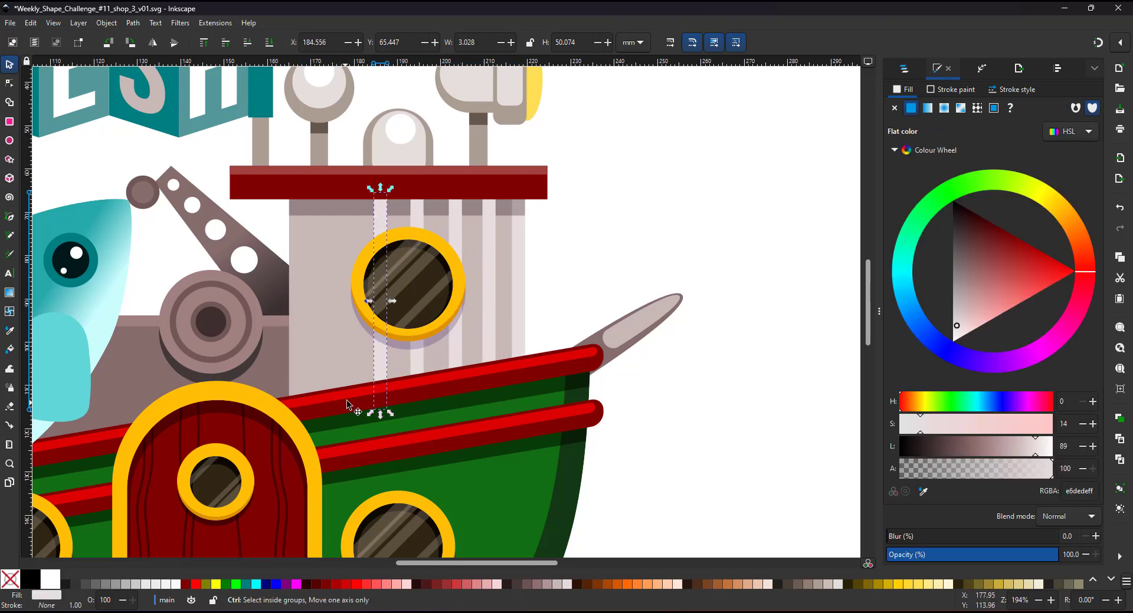
drag(380, 301, 318, 300)
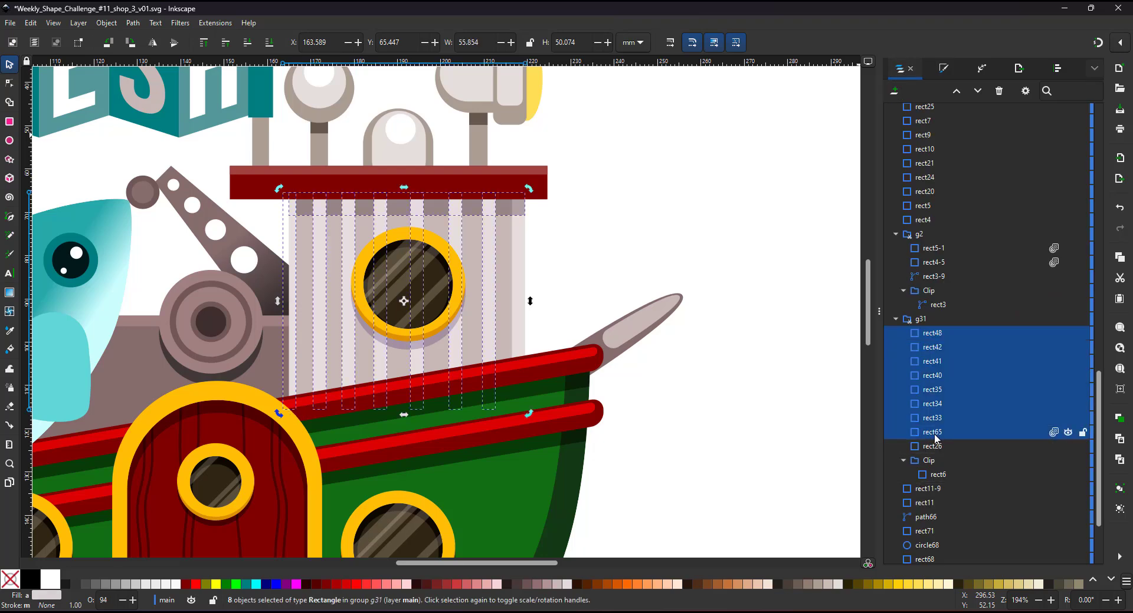
click(1057, 67)
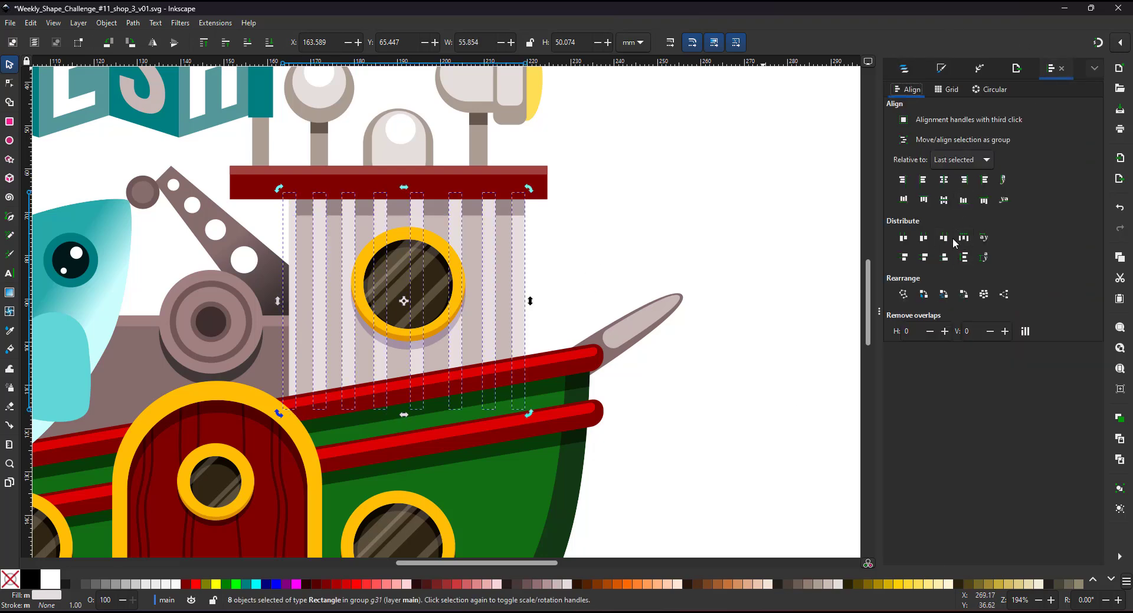
click(902, 68)
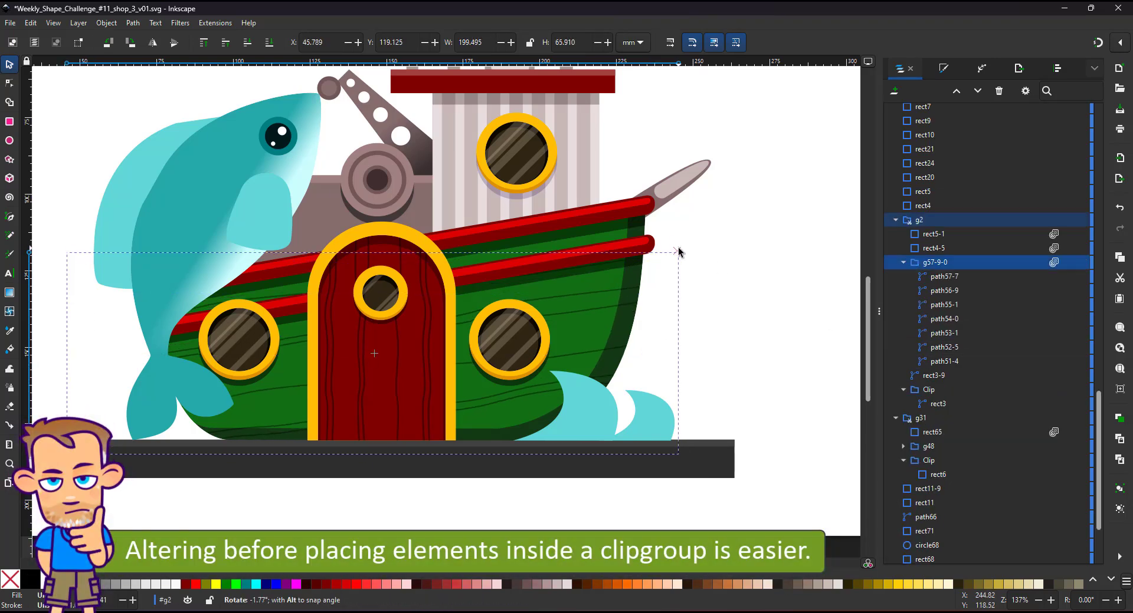
Step: Select the hull's plank-line group in Layers and Objects
click(943, 289)
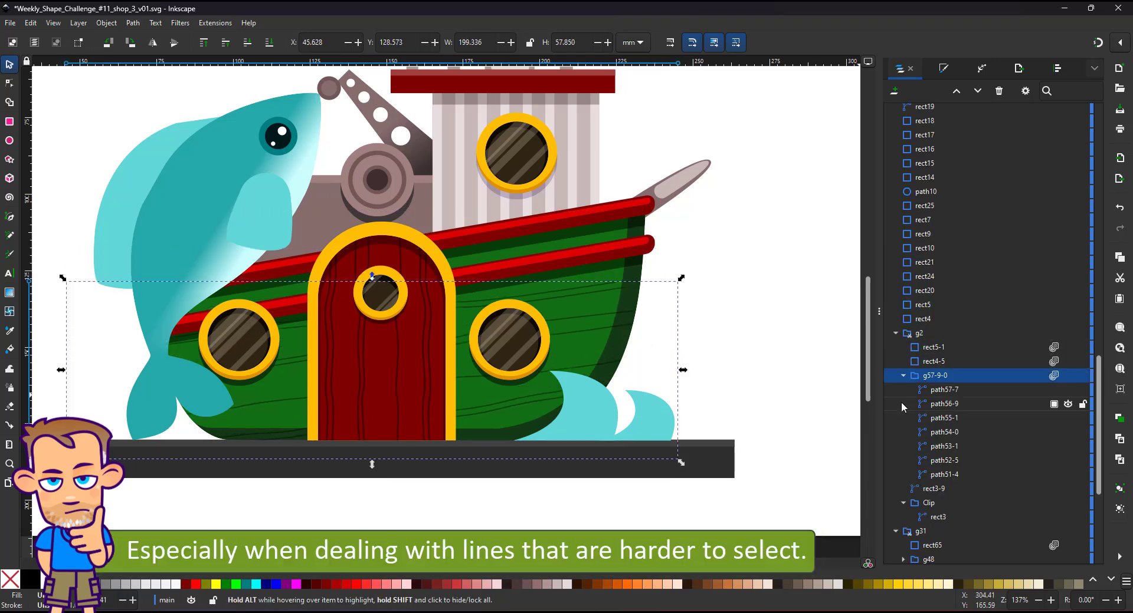
mouse_move(930, 403)
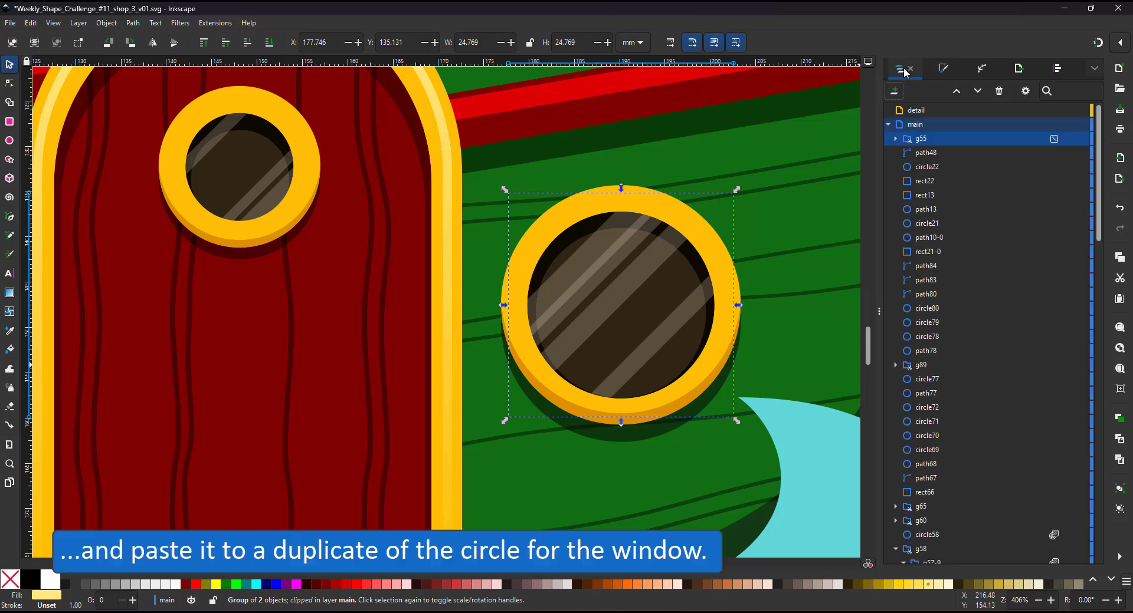
Step: Paste the porthole glass style onto the duplicate circle over the right porthole
click(895, 138)
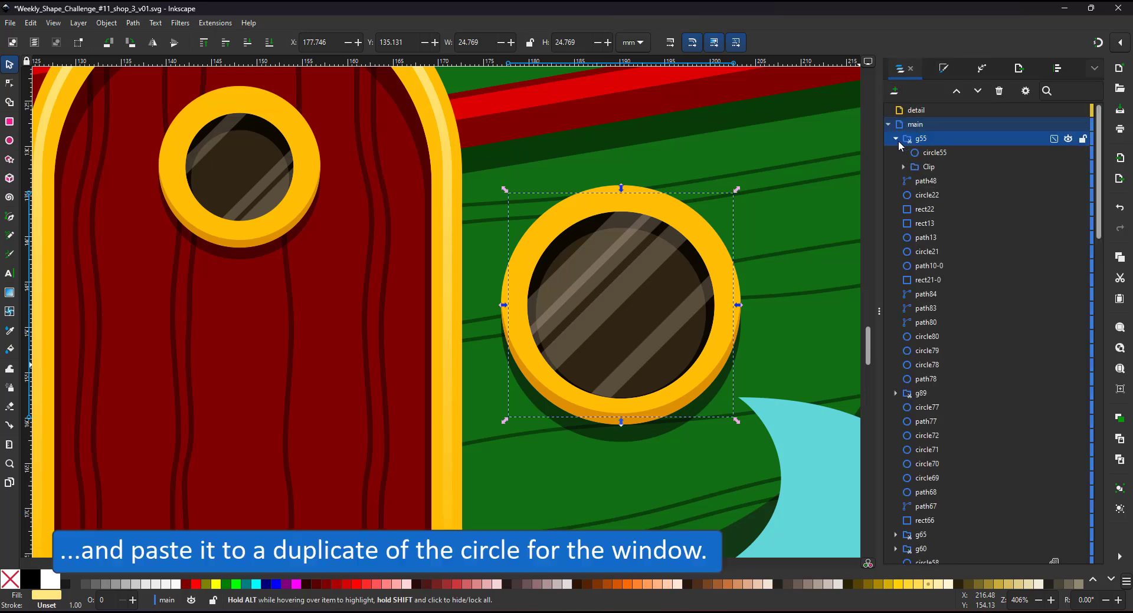
click(903, 167)
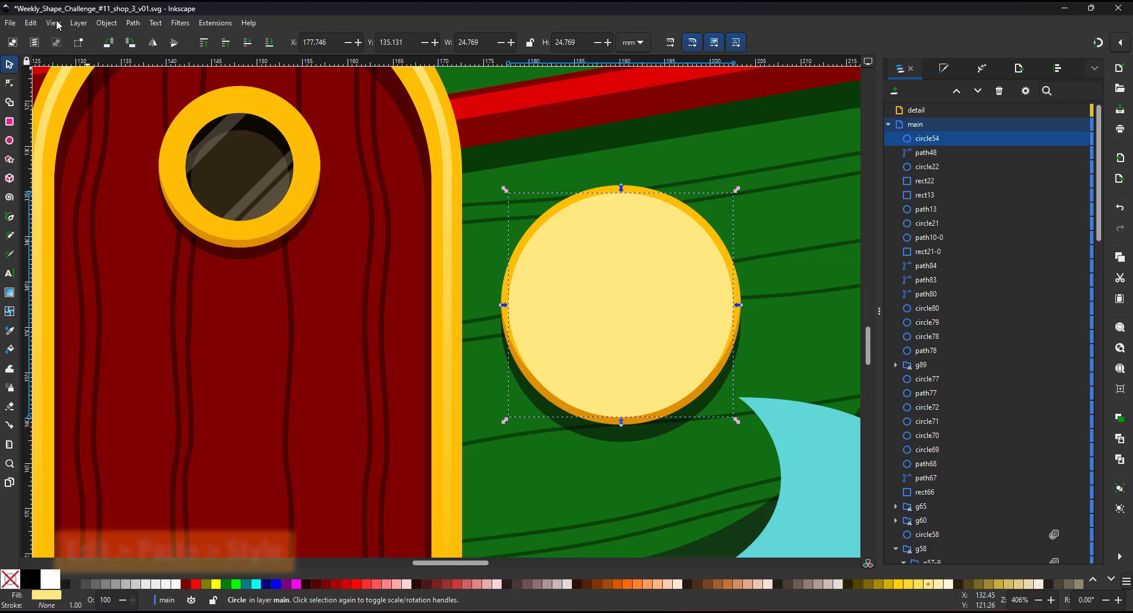
click(30, 22)
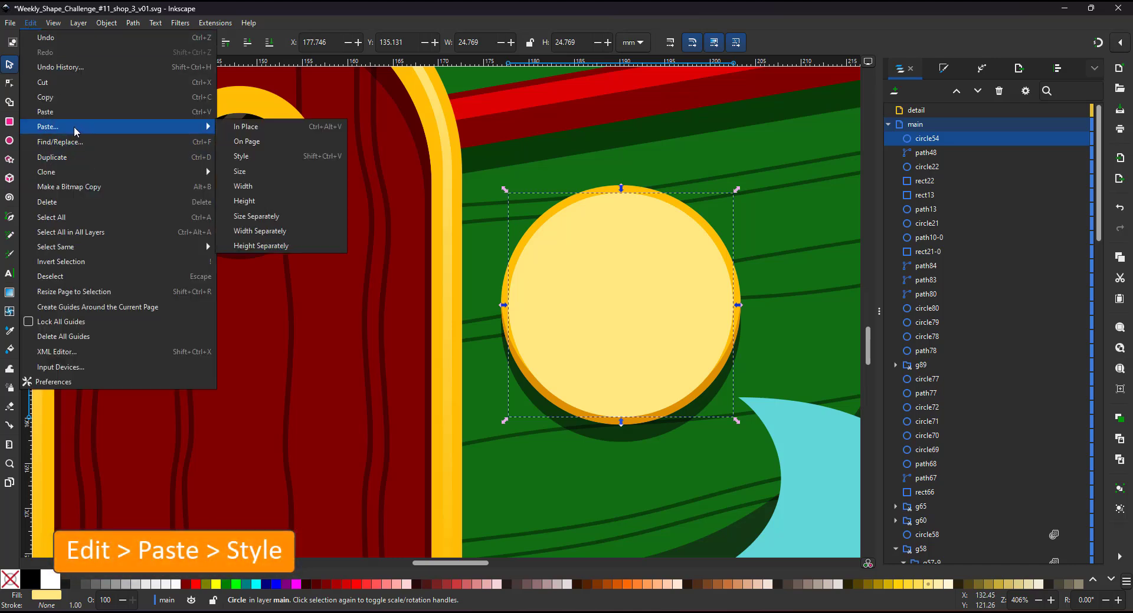
mouse_move(260, 156)
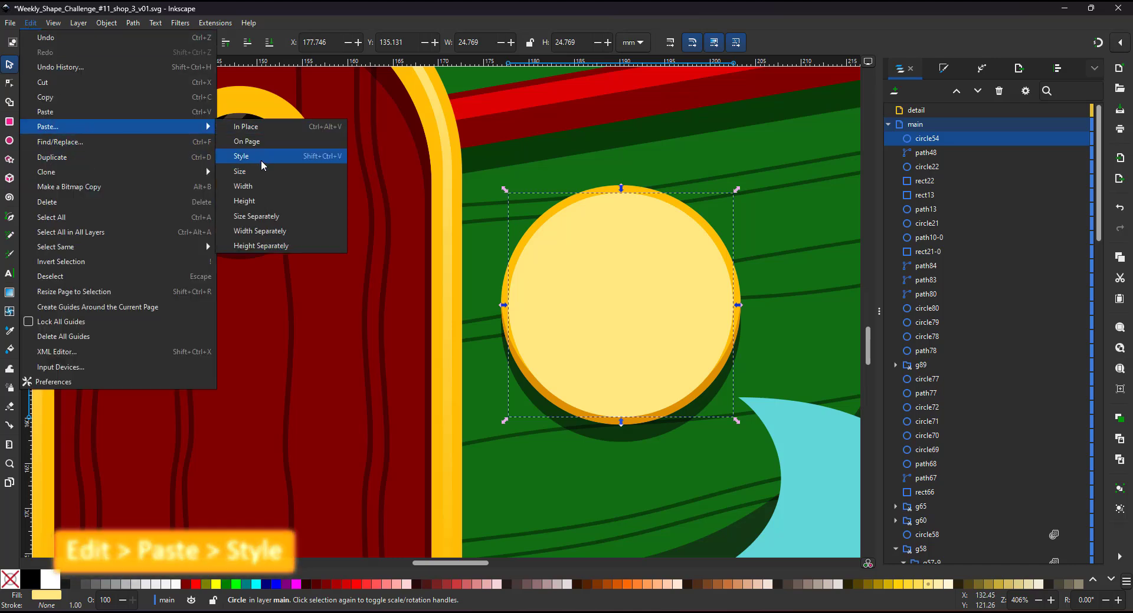
click(240, 155)
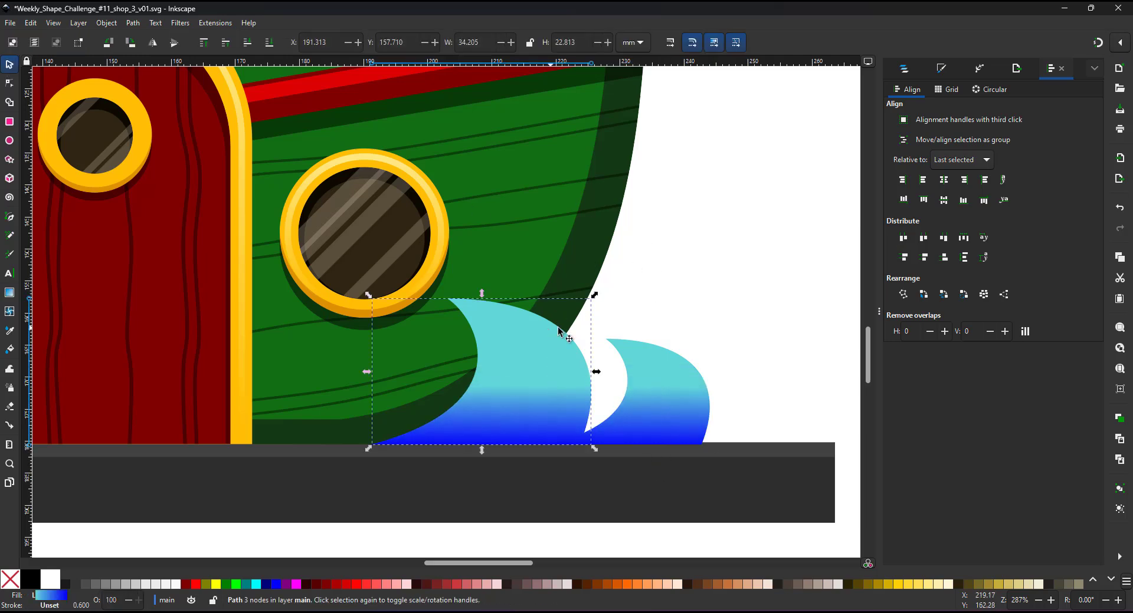
Step: Apply the Offset path effect to the small rear wave
click(165, 584)
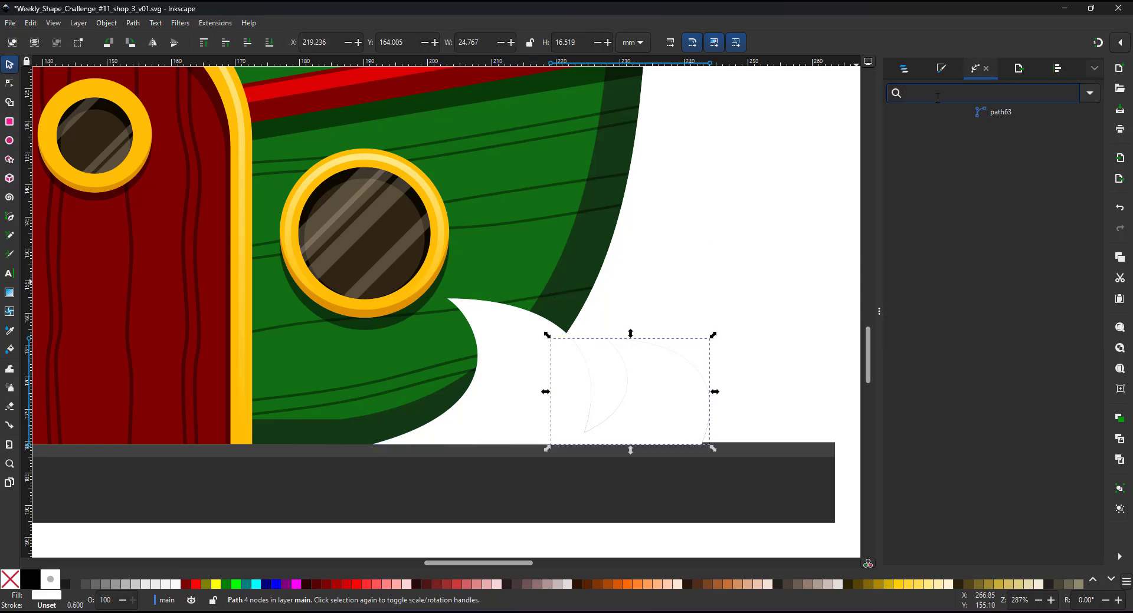
click(10, 84)
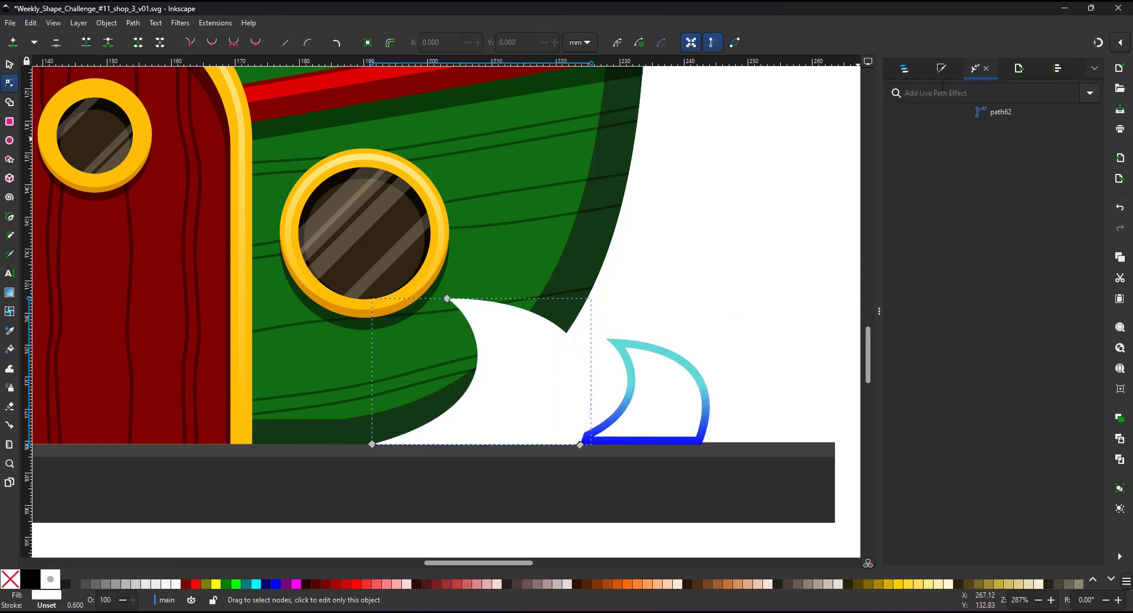
text(off)
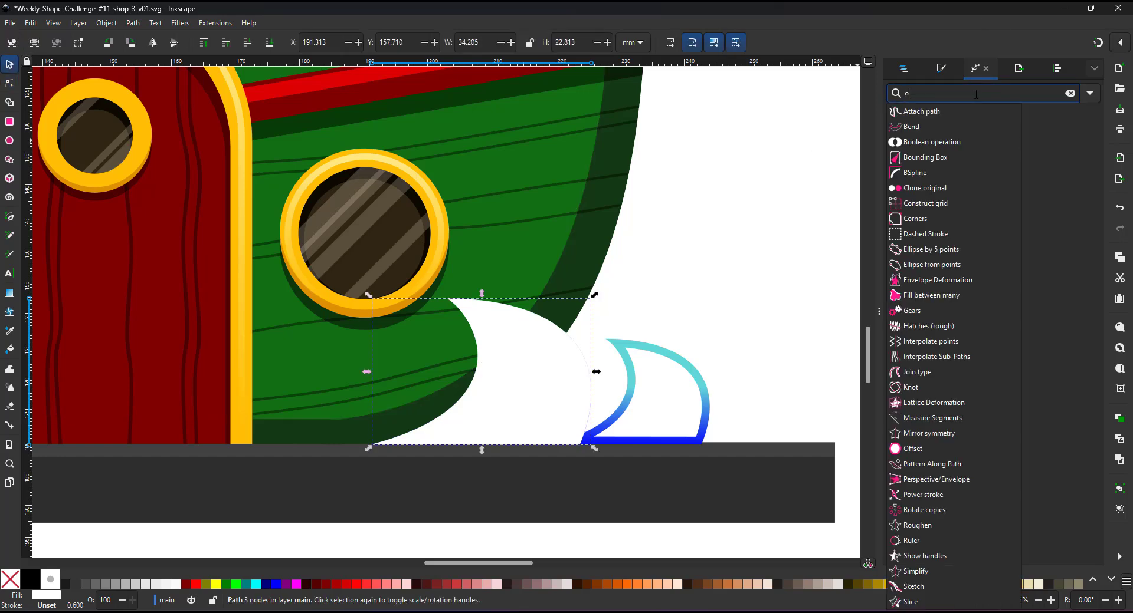
click(913, 448)
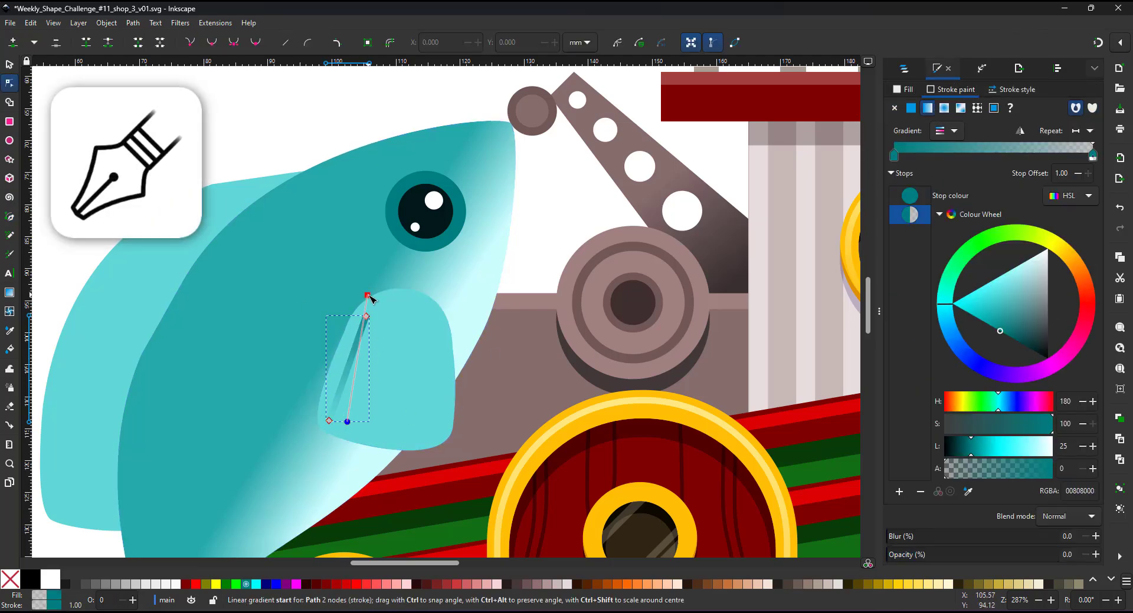
Step: Tune the fading stripe gradient and place rotated stripes on the fish's fin, back and tail
click(1017, 89)
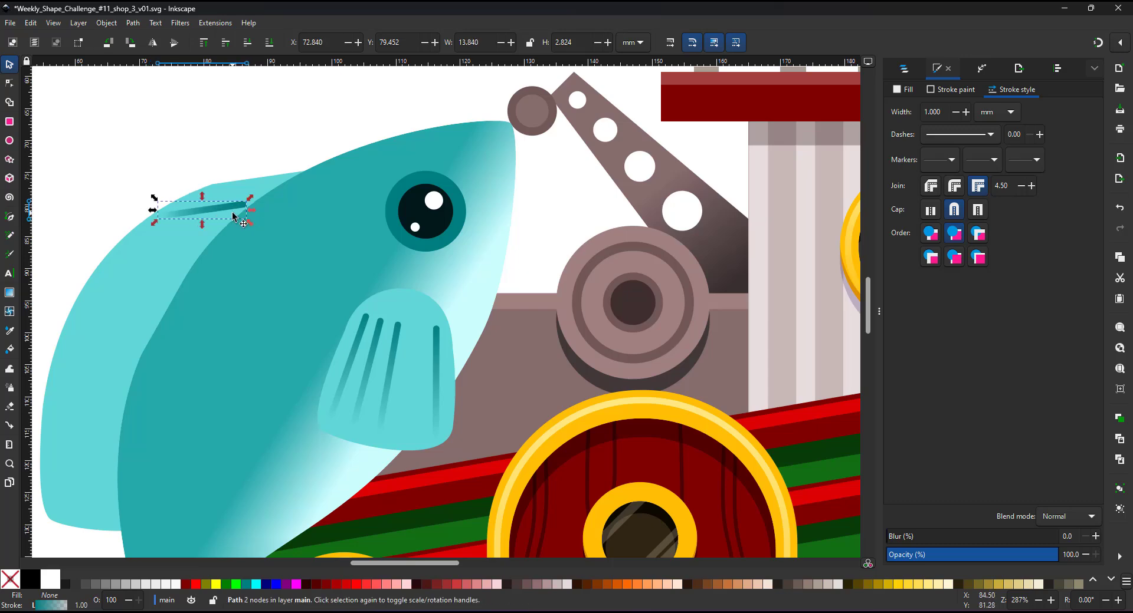
drag(203, 210, 112, 329)
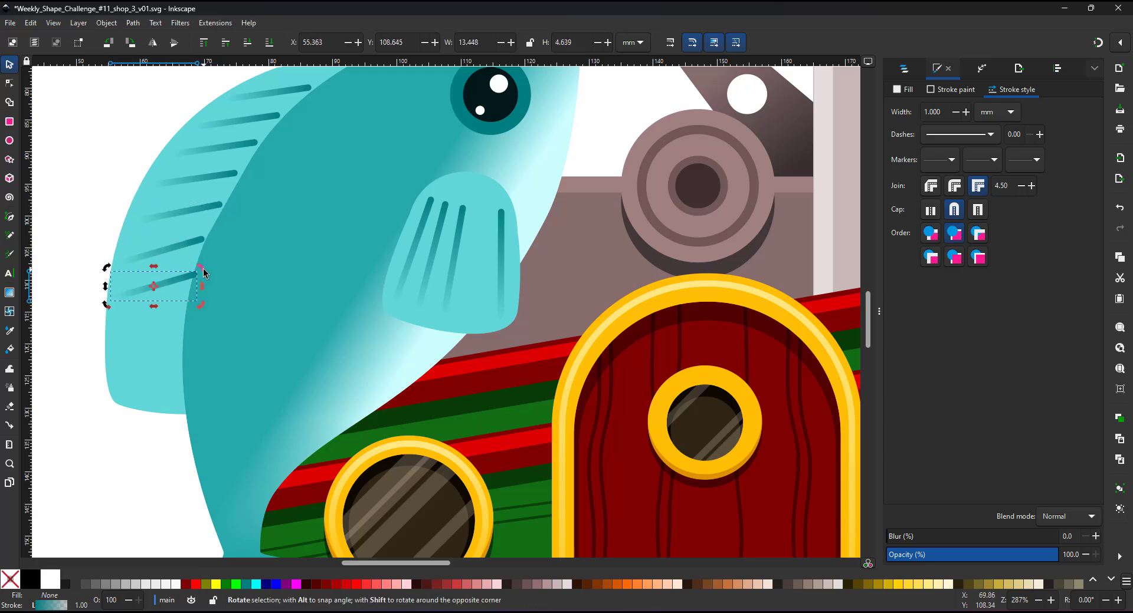
drag(151, 286, 151, 343)
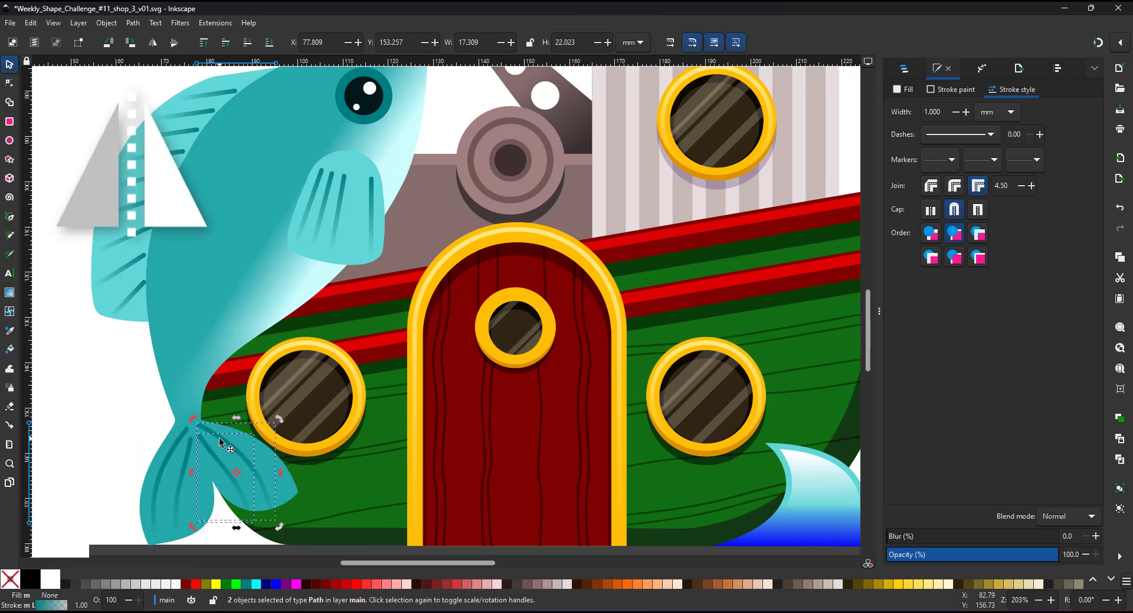
click(115, 473)
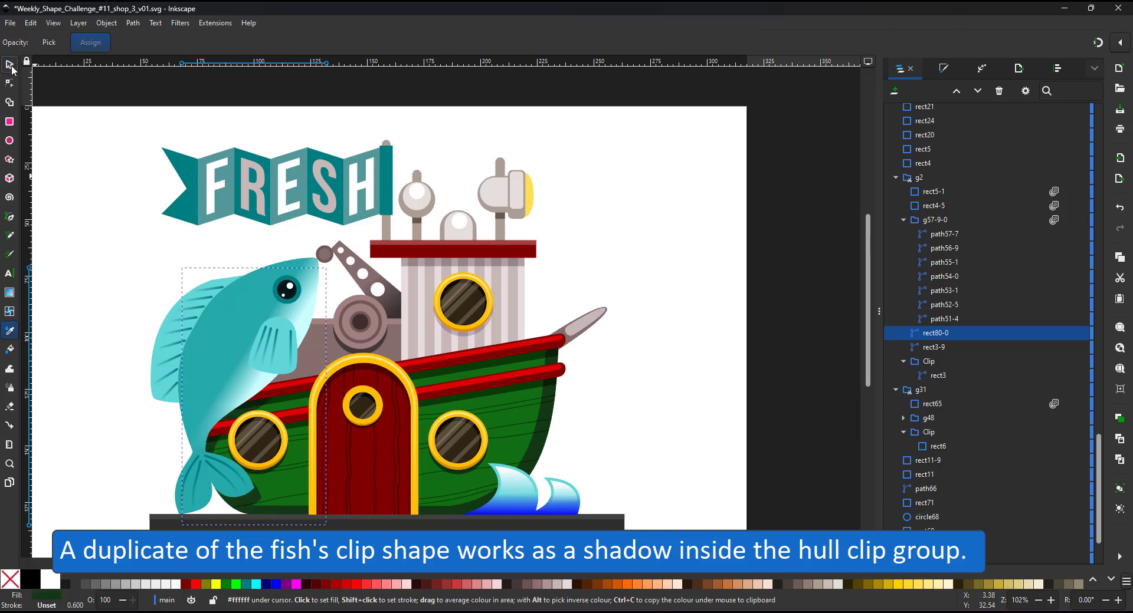
Step: Reshape a fish line into a gill curve beside the front fin, below the eye
click(10, 83)
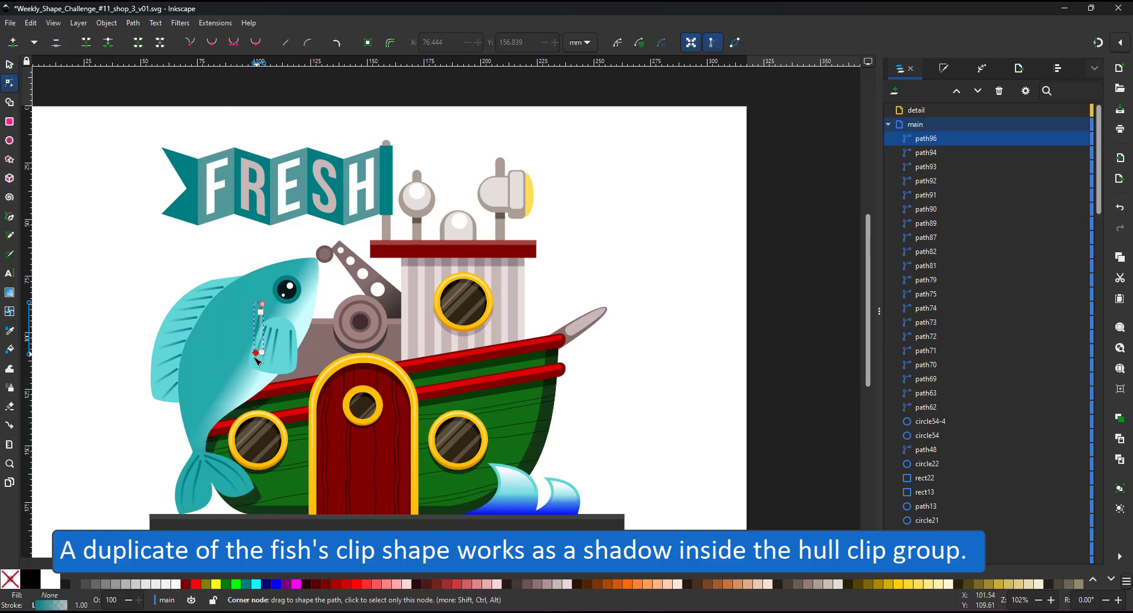
drag(258, 353, 200, 445)
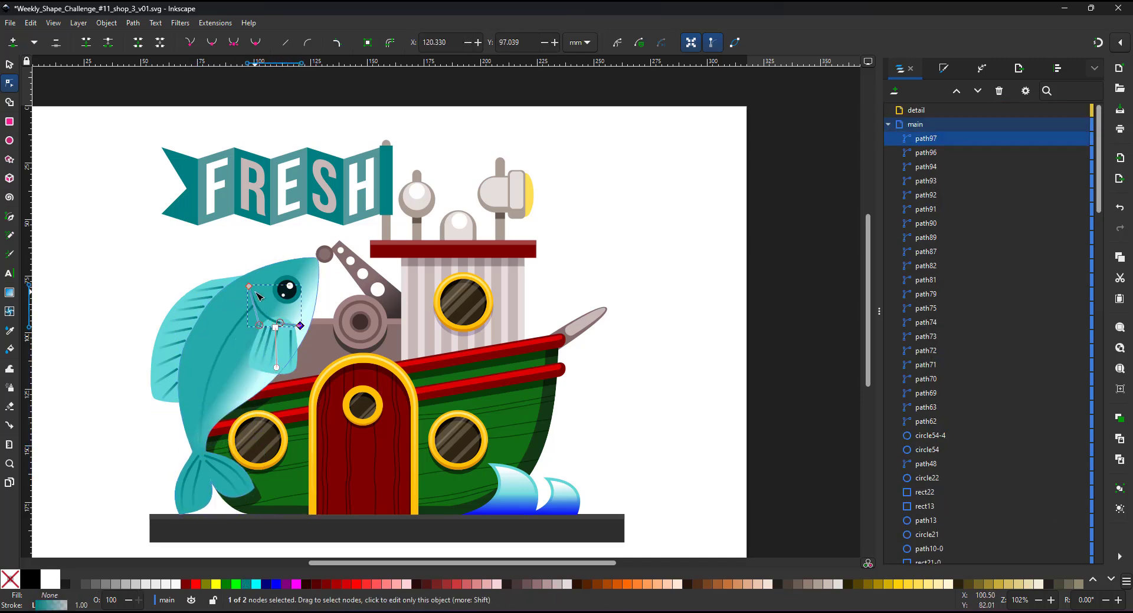
drag(298, 325, 299, 334)
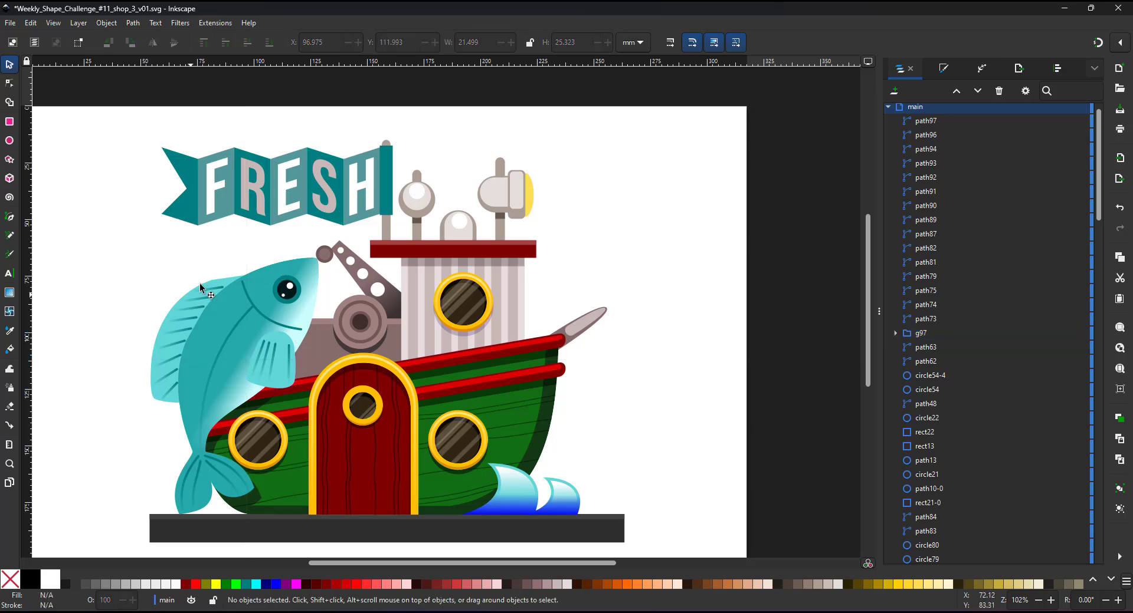
click(10, 83)
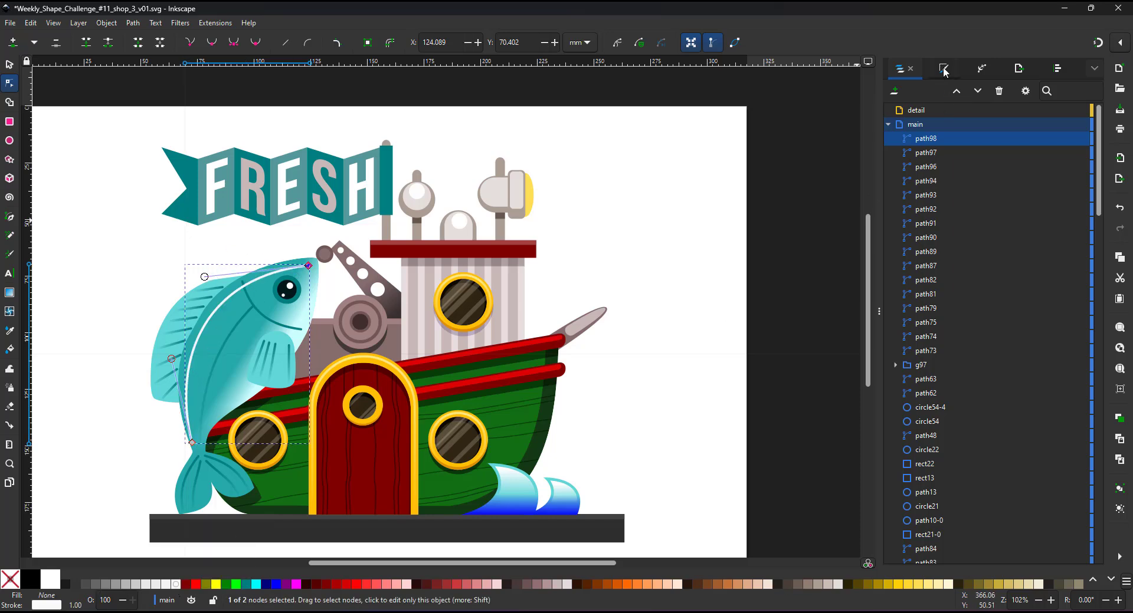
Step: Blend the white highlight stroke with Overlay and stretch it along the fish's back toward the tail
click(943, 68)
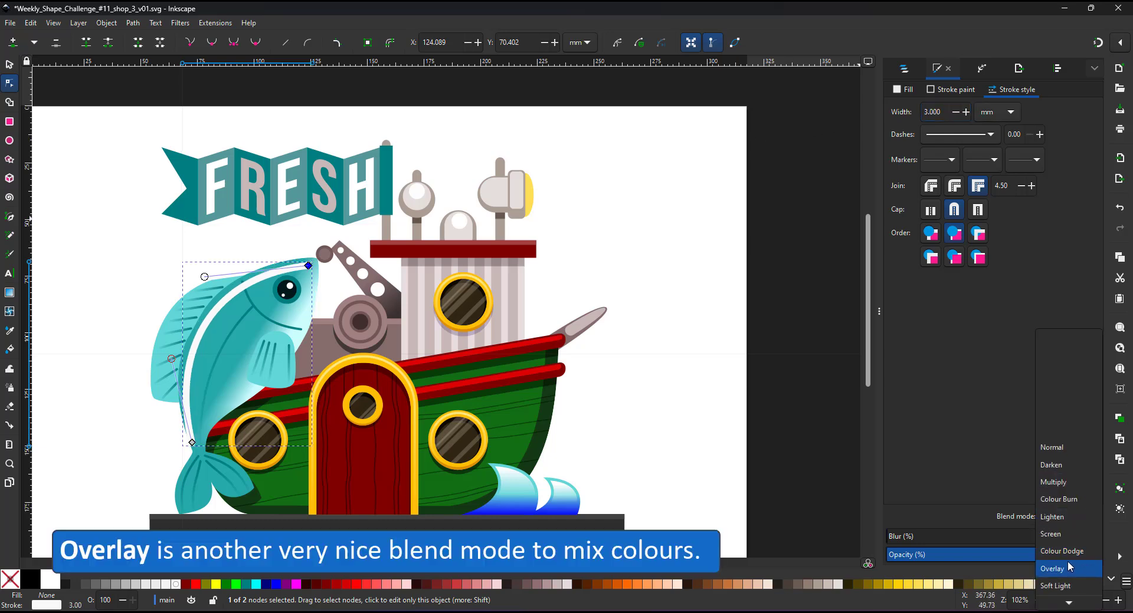
click(1051, 569)
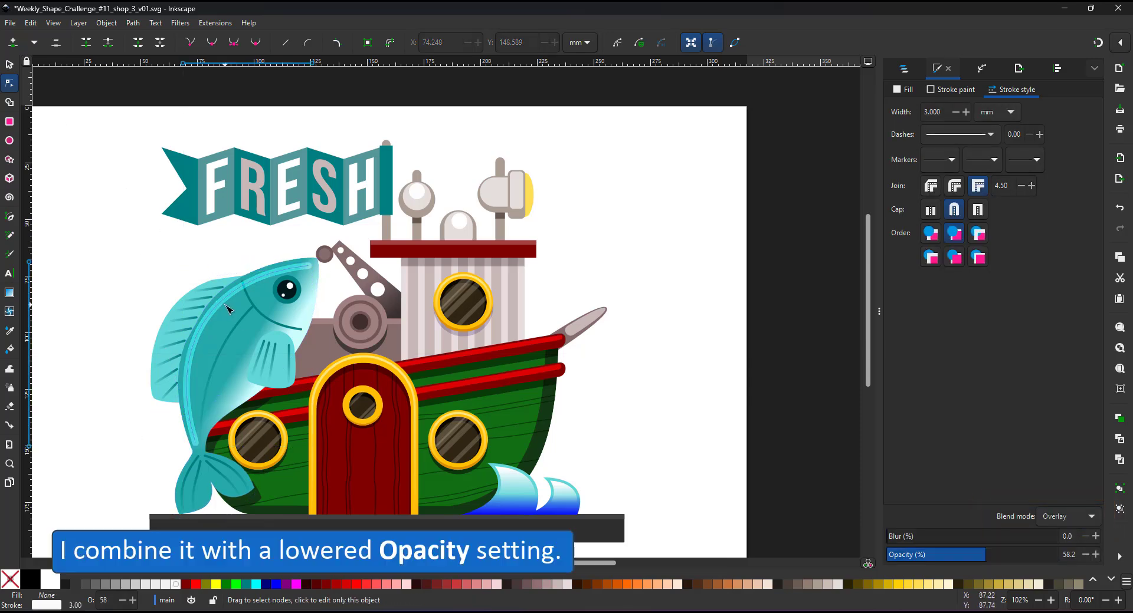
drag(231, 303, 164, 473)
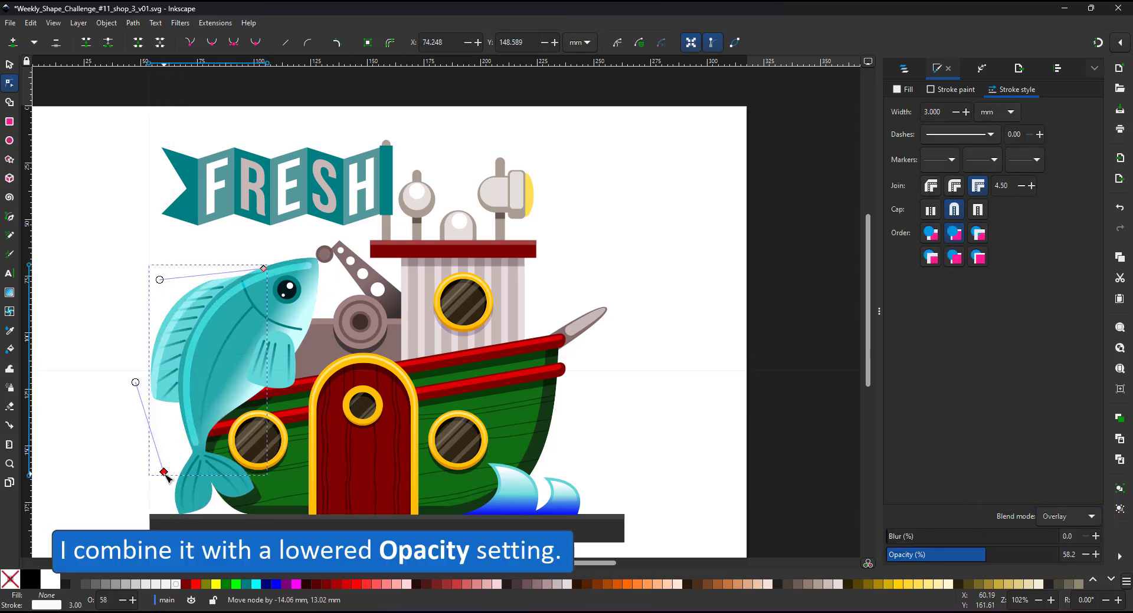
drag(163, 473, 163, 390)
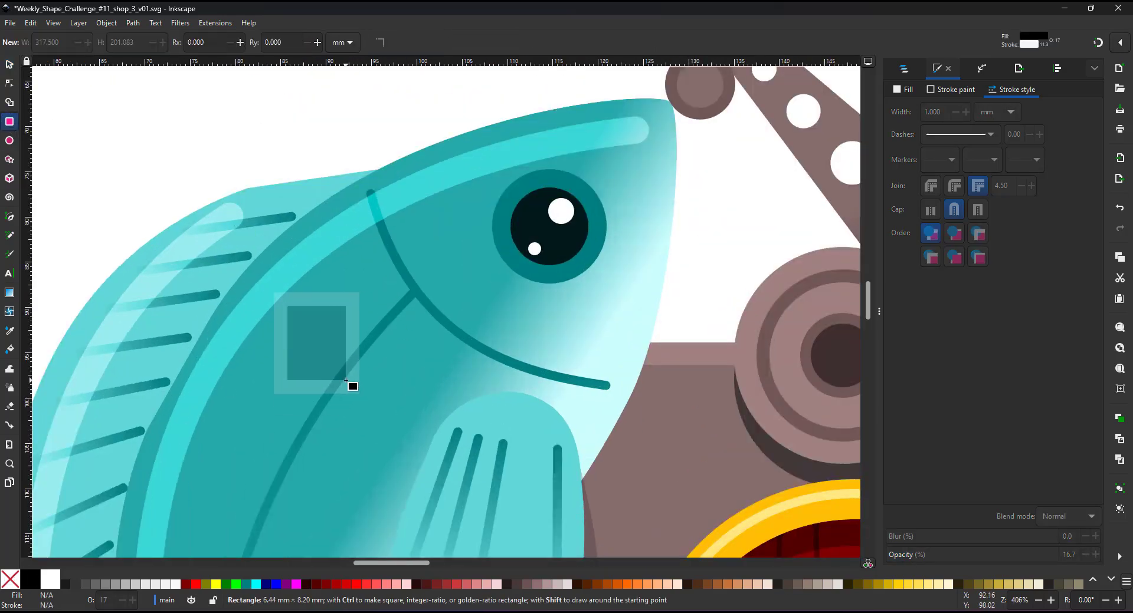
Step: Draw faint curved scale arcs and move them onto the fish body beside the front fin
click(955, 89)
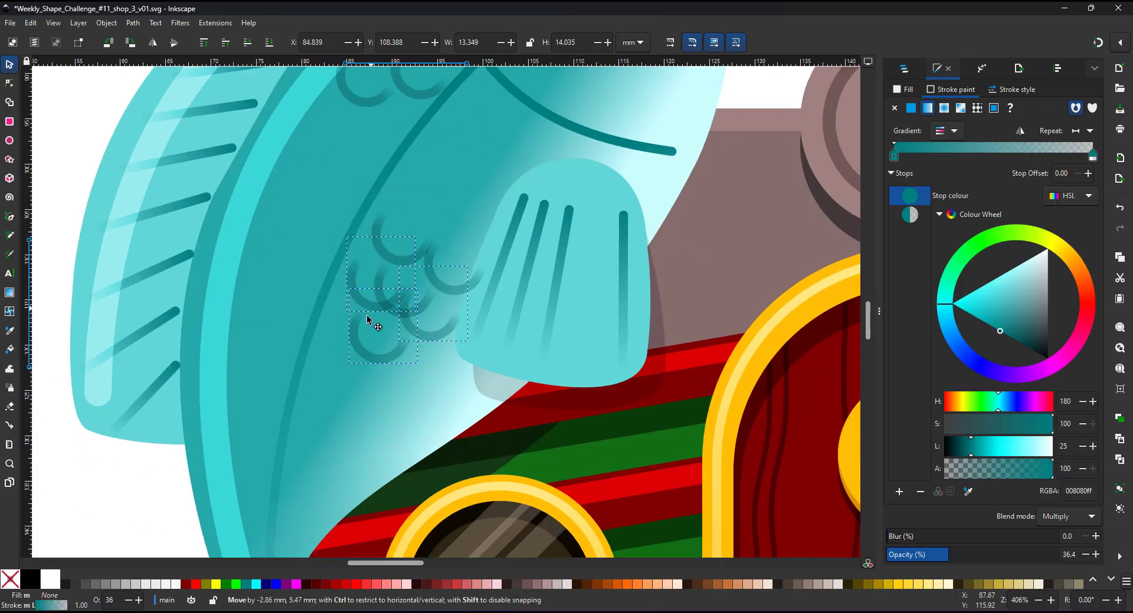
drag(383, 303, 328, 108)
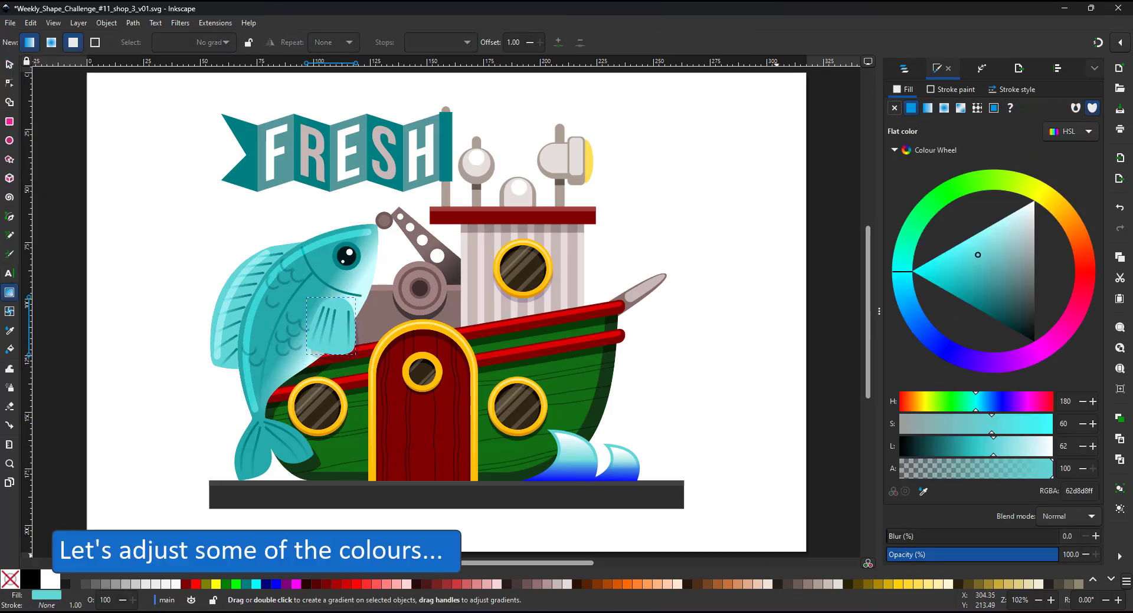
Step: Lock the pale FRESH letters and change the banner and waves to brighter blue
drag(335, 303, 344, 354)
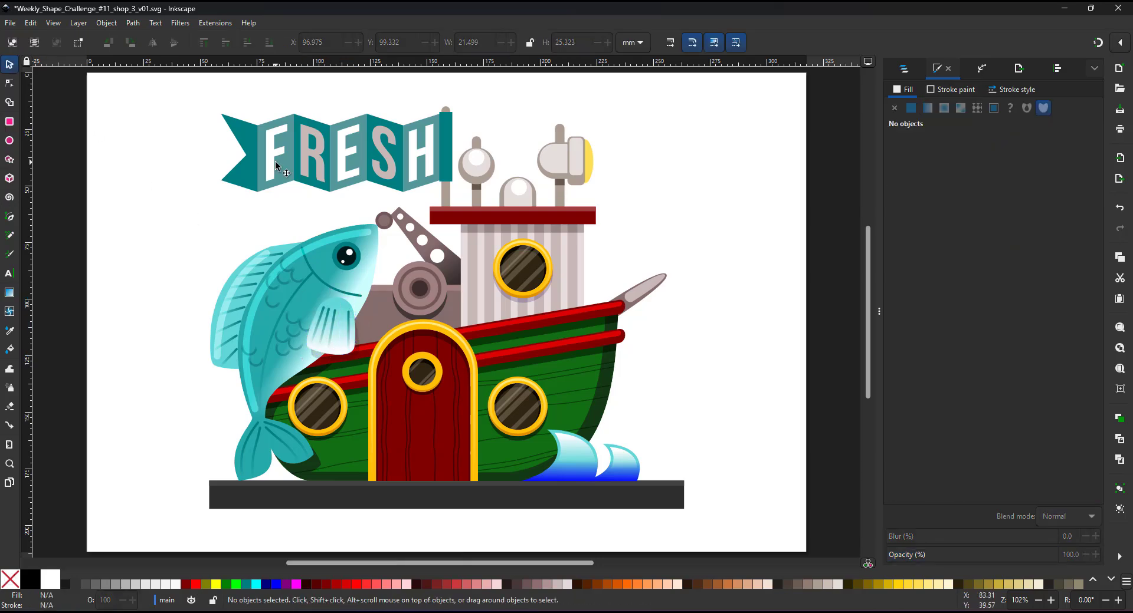
click(289, 155)
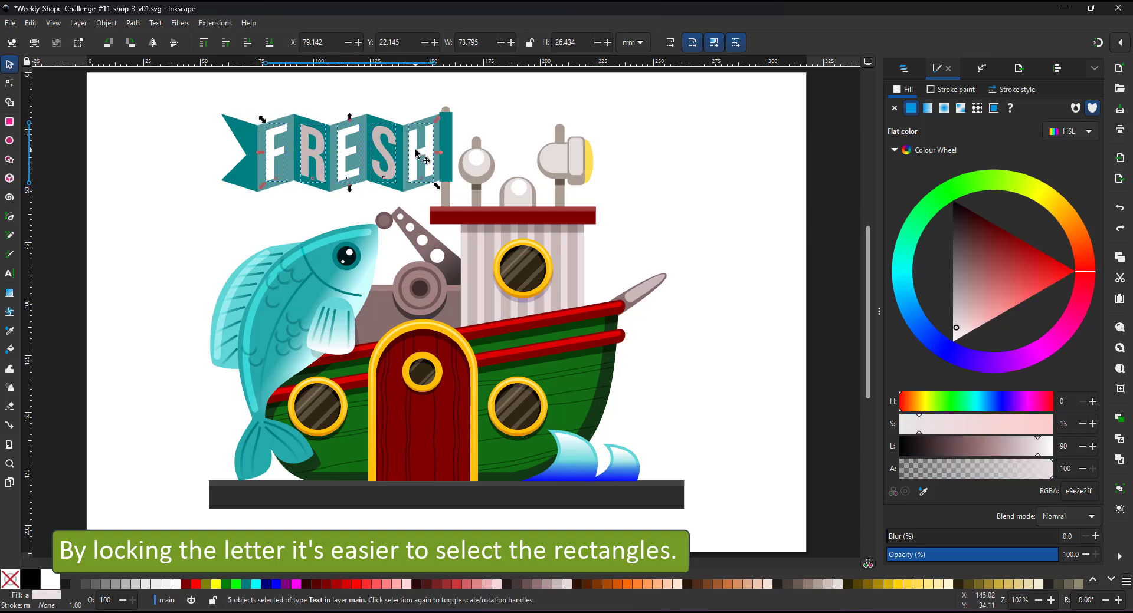
click(238, 152)
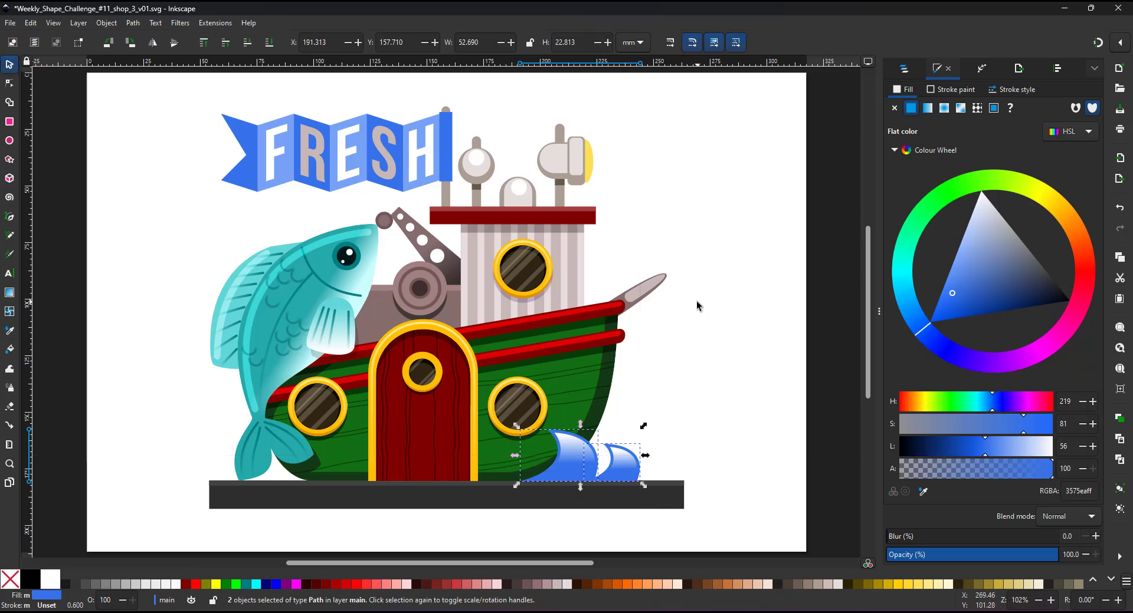
click(686, 396)
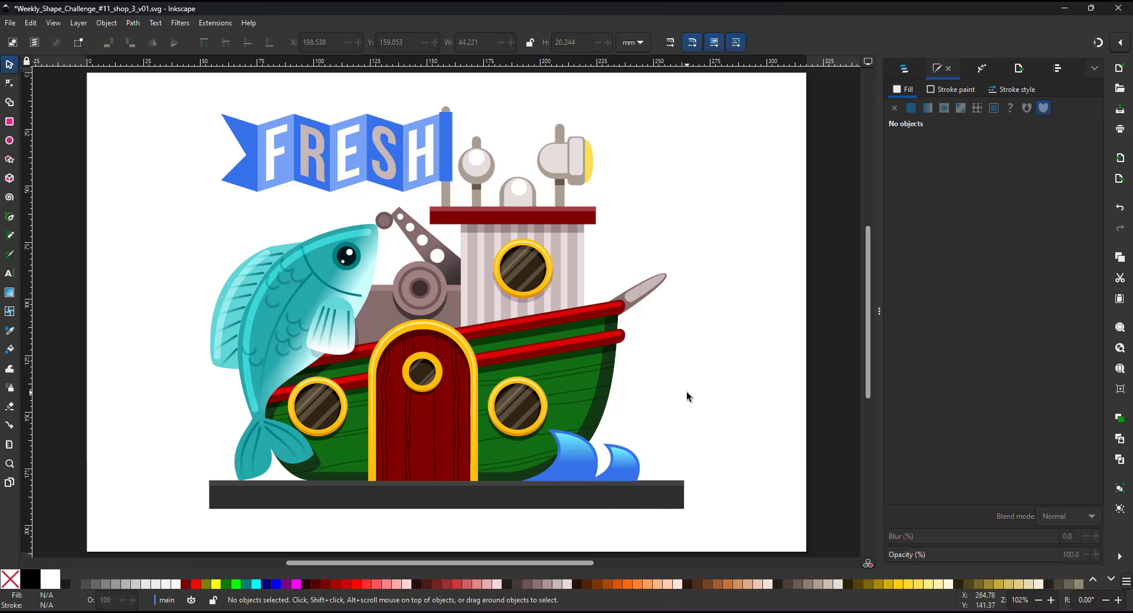